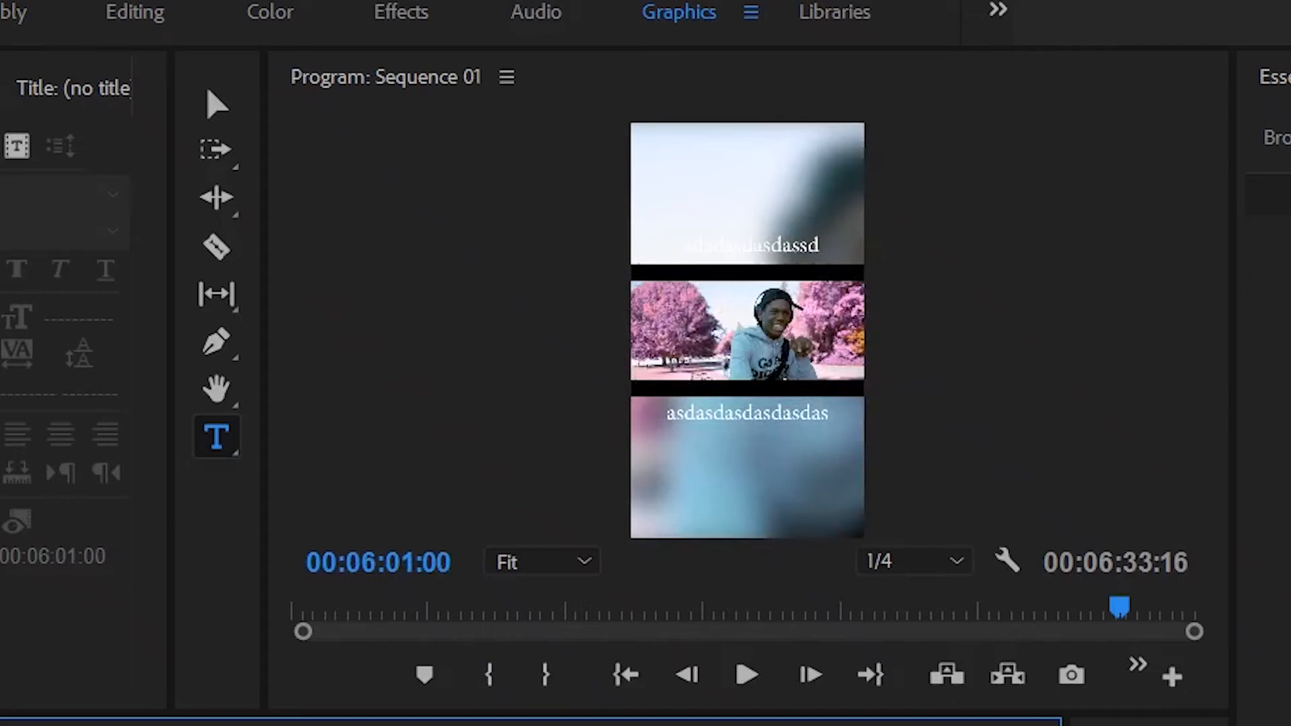
# Scrub the preview to view the finished vertical edit.
pyautogui.moveTo(1117, 606); pyautogui.dragTo(744, 606)
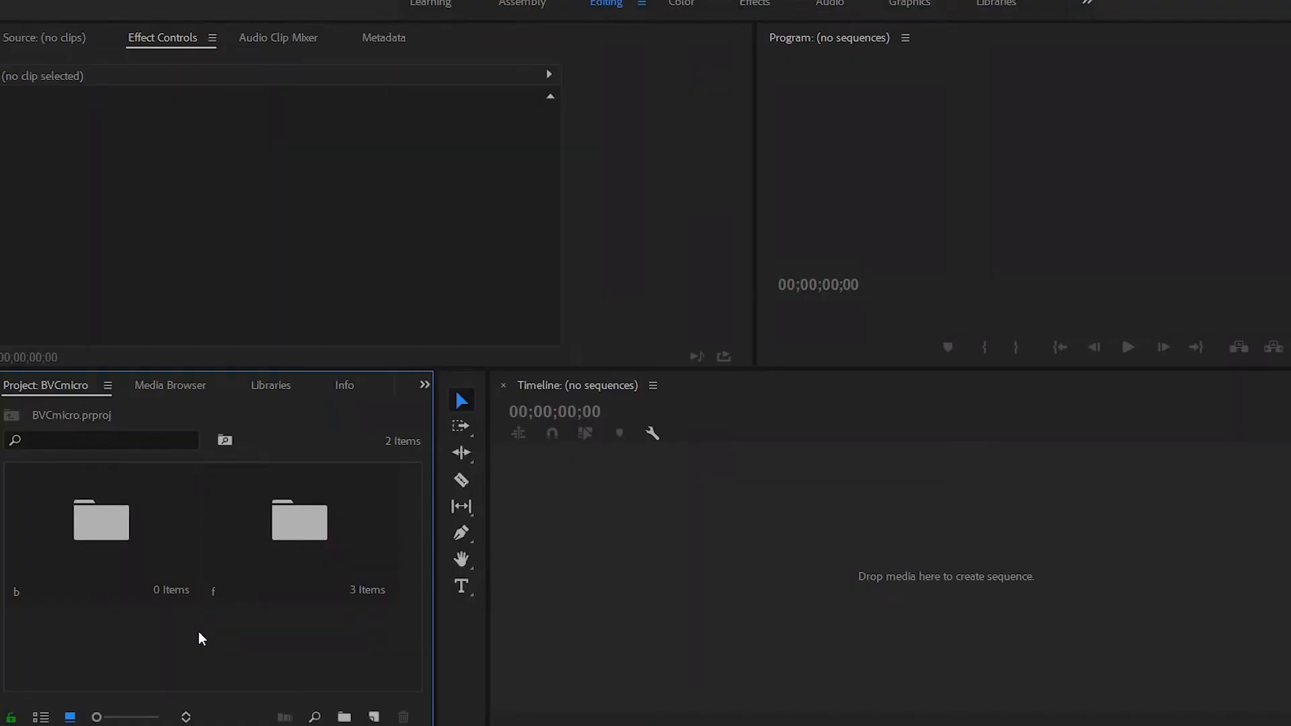
pyautogui.moveTo(187, 652)
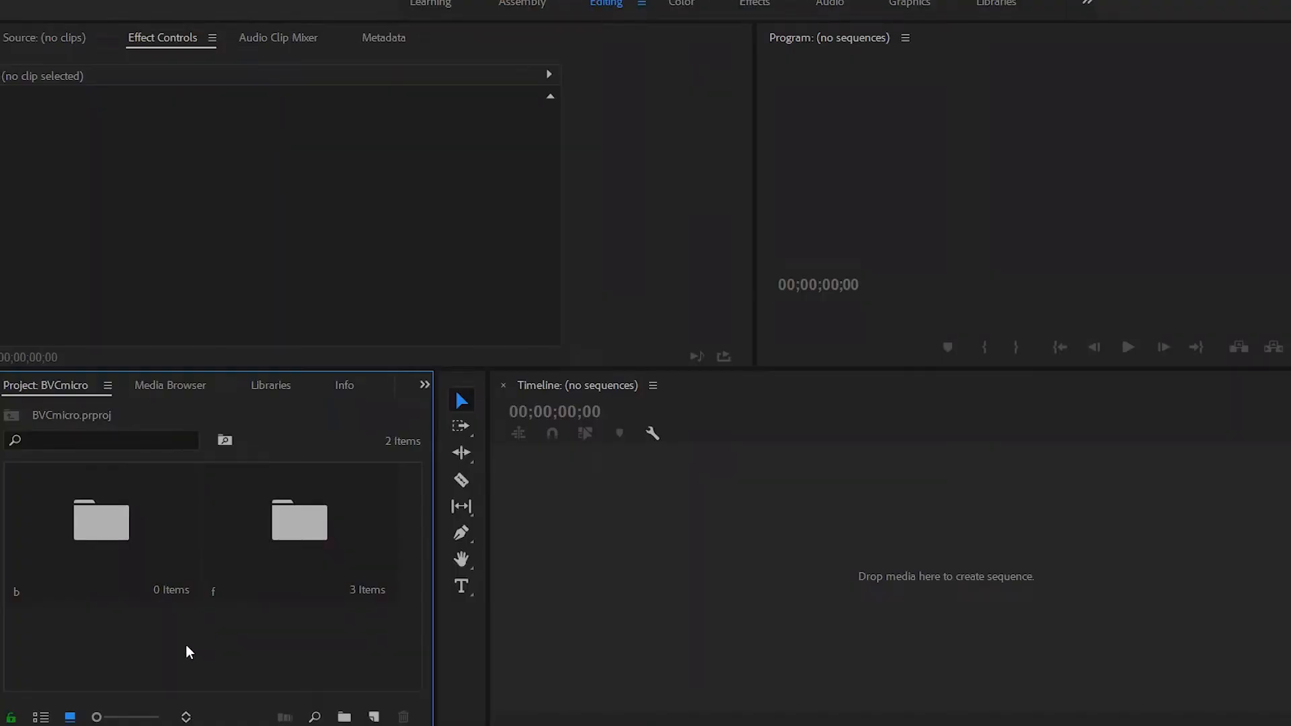
pyautogui.moveTo(198, 656)
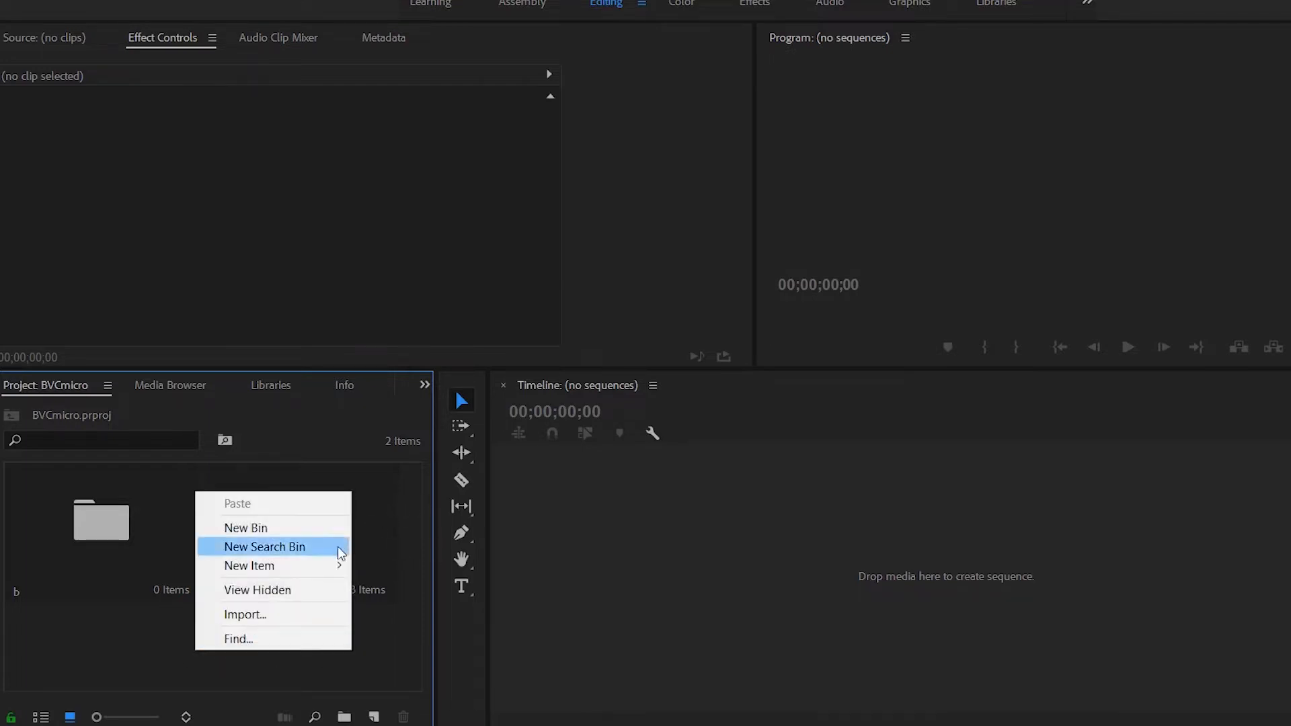
# Create an AVCHD 1080p24-based sequence with a 1080×1920 vertical frame size.
pyautogui.click(245, 528)
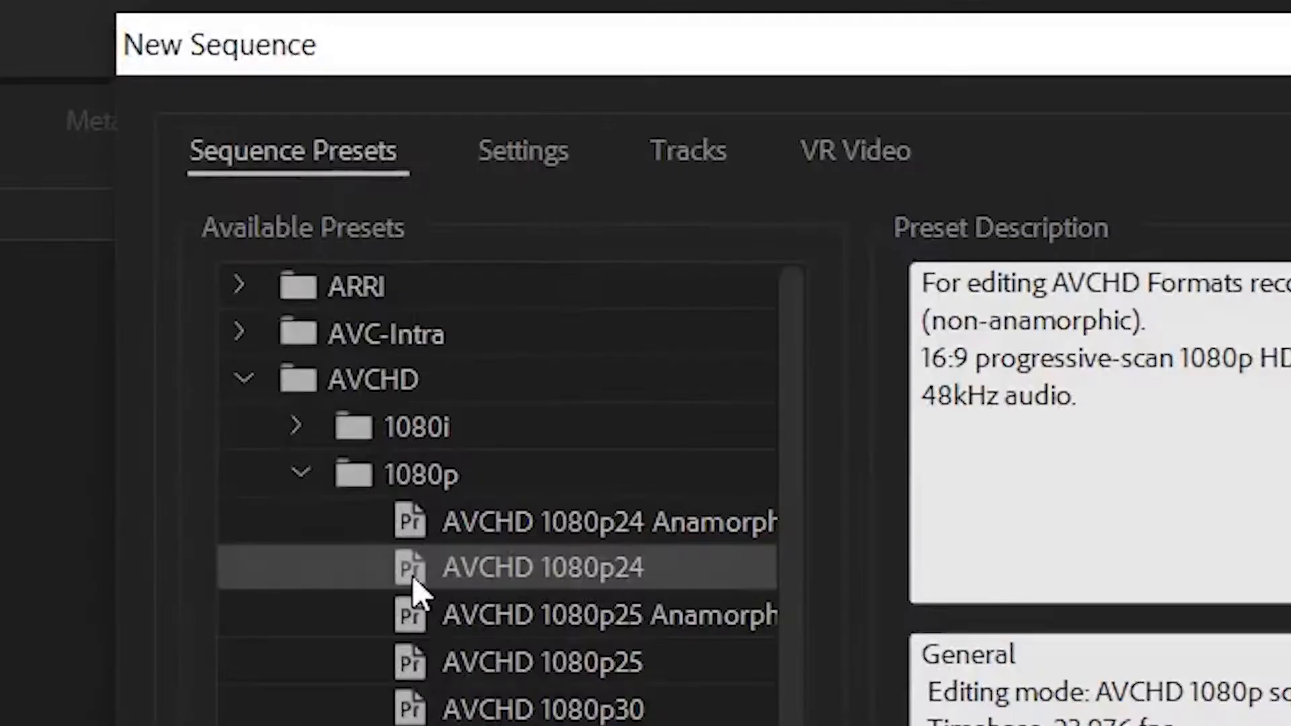
pyautogui.moveTo(576, 593)
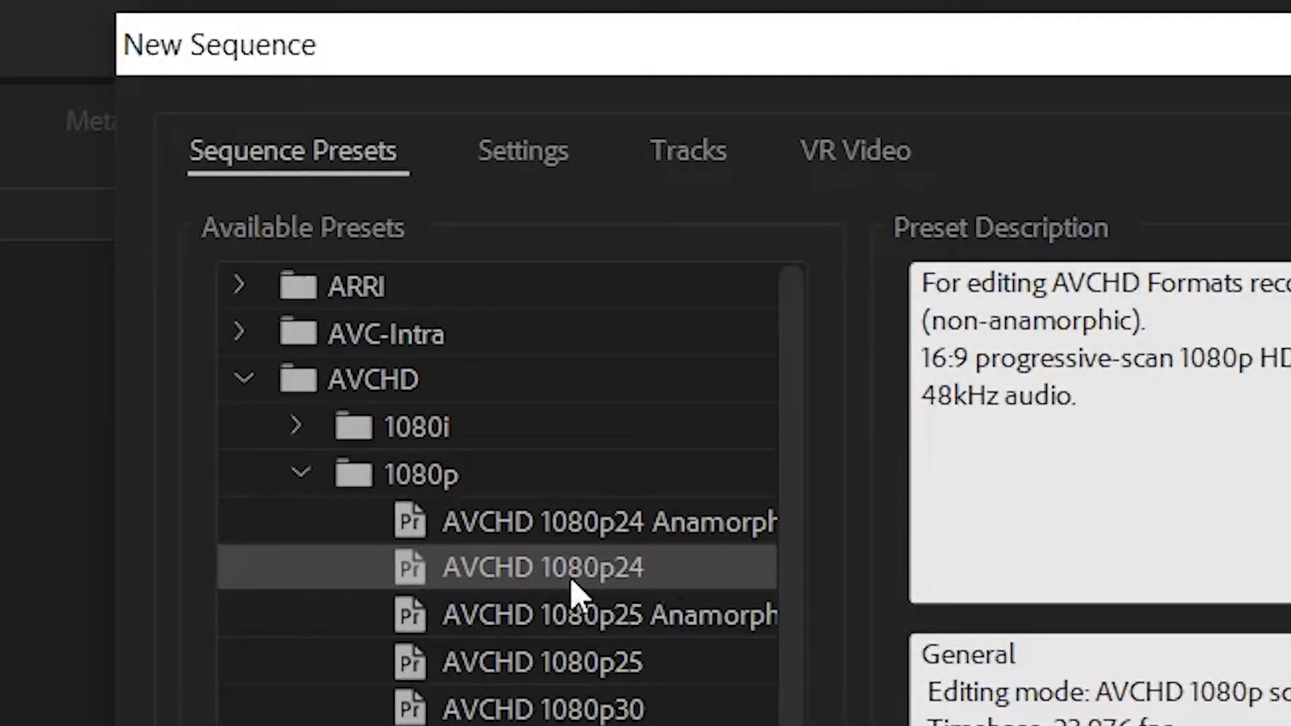
pyautogui.click(881, 231)
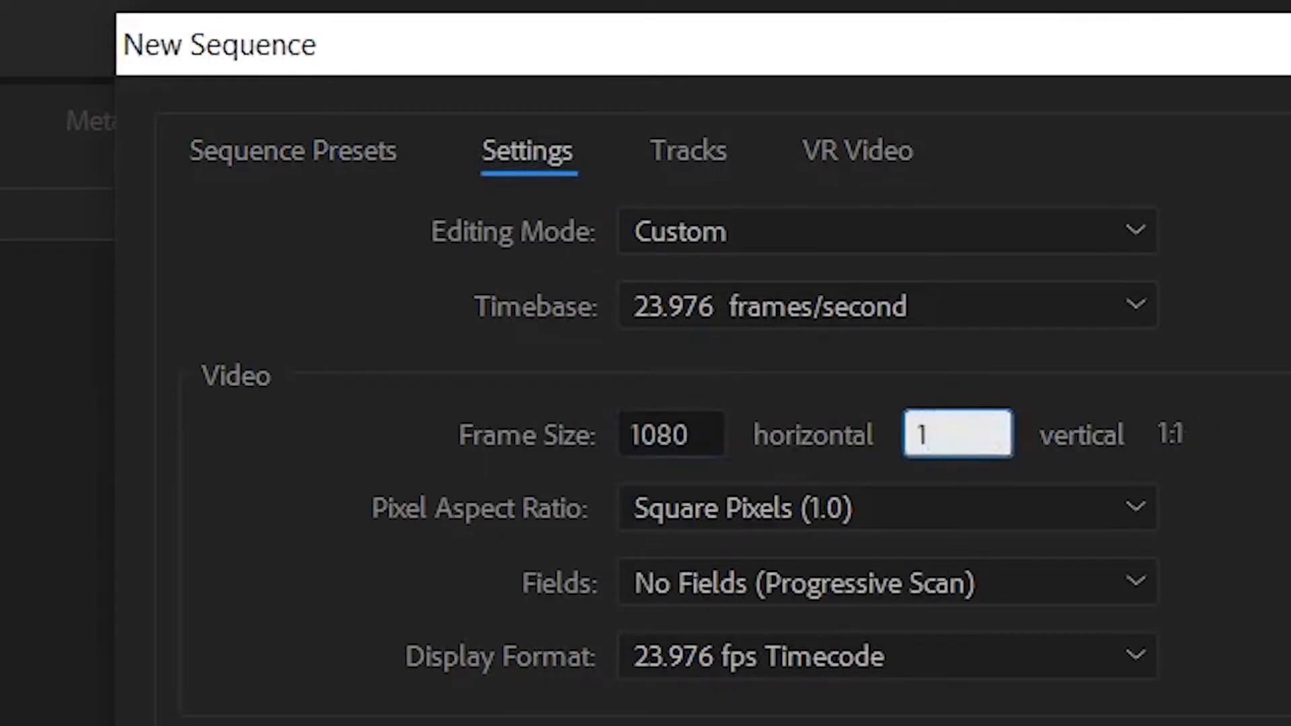
pyautogui.write('1920')
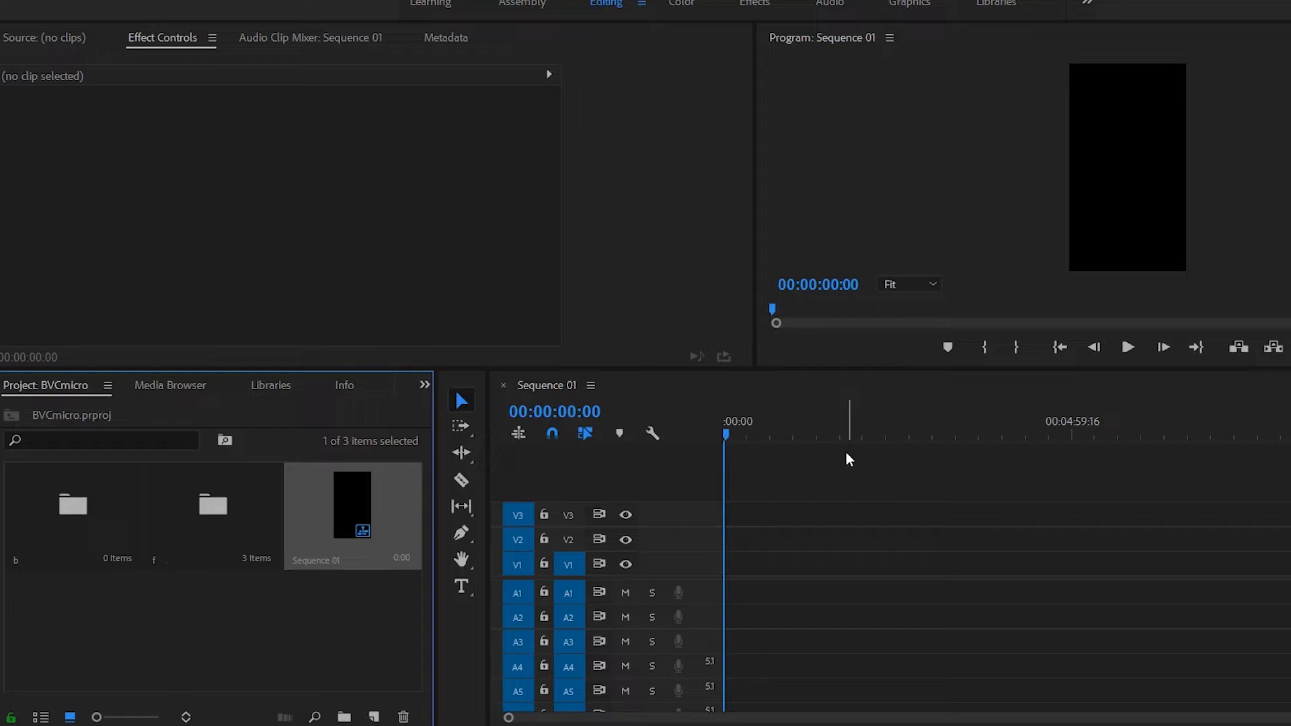
pyautogui.moveTo(821, 434)
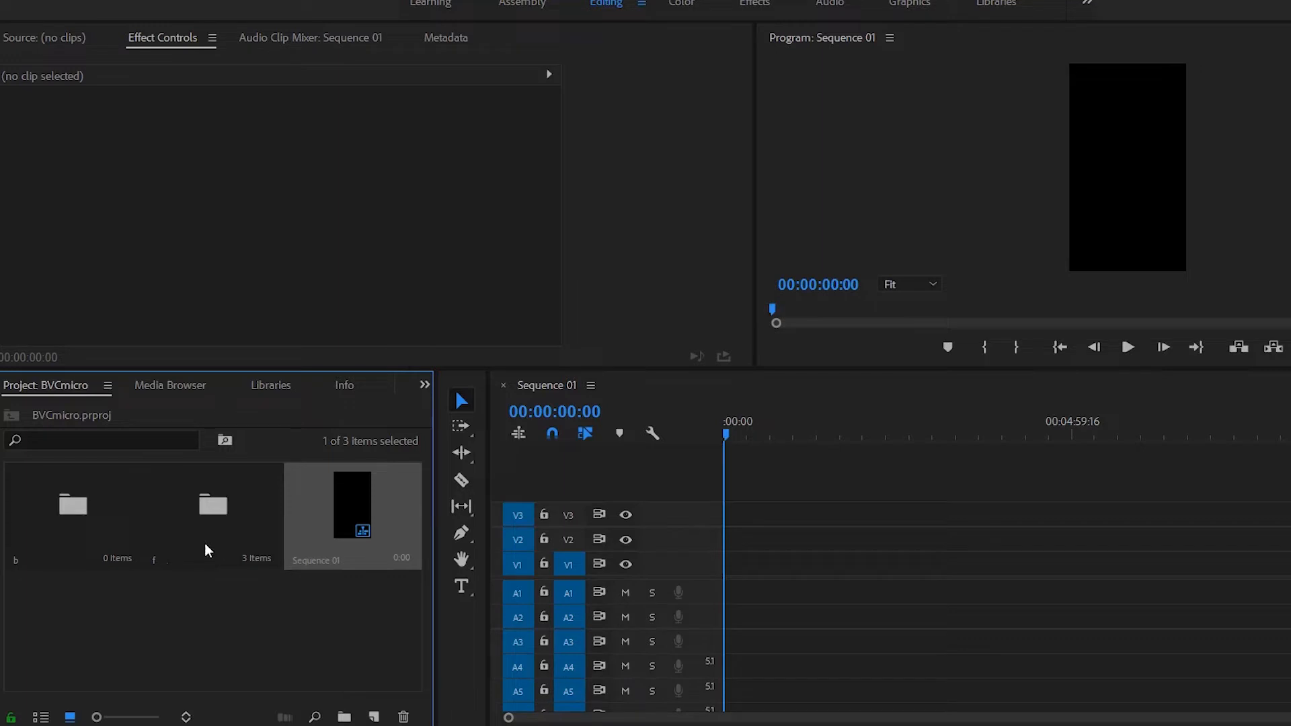
pyautogui.moveTo(217, 641)
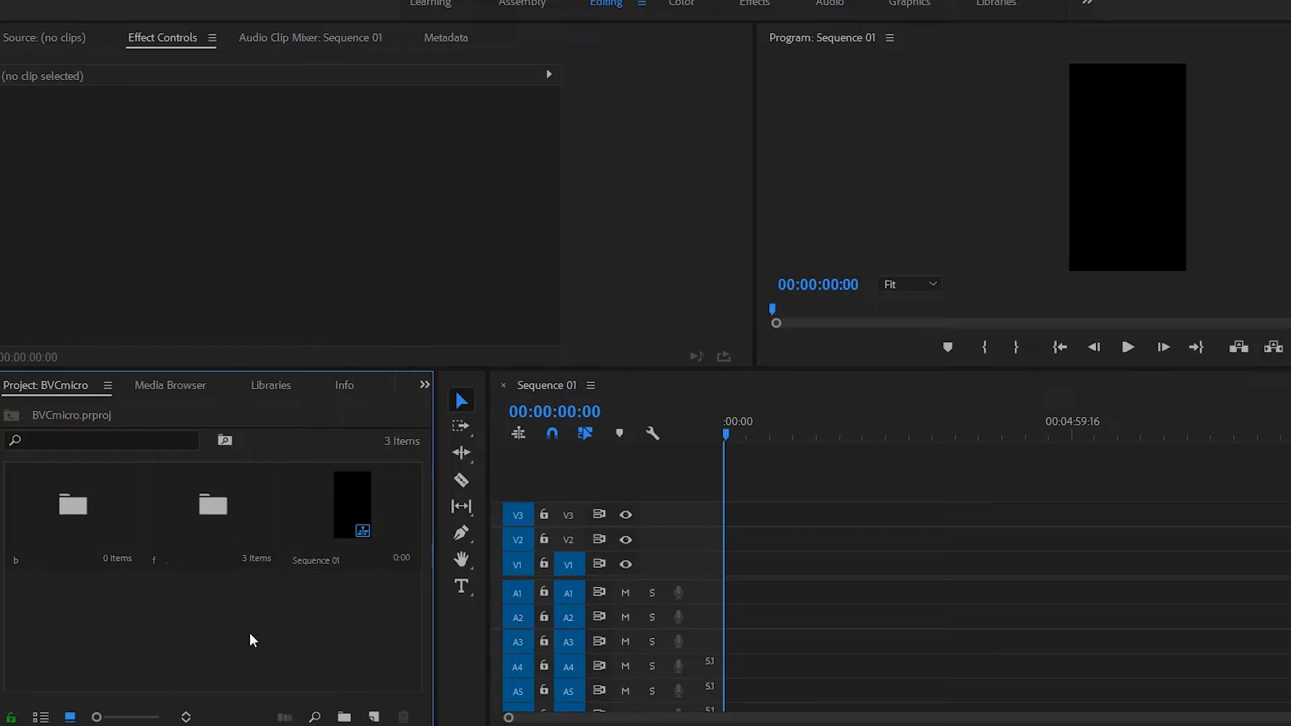
# Drag rapbudget.mp4 from bin f onto the timeline, keeping the existing sequence settings.
pyautogui.doubleClick(212, 503)
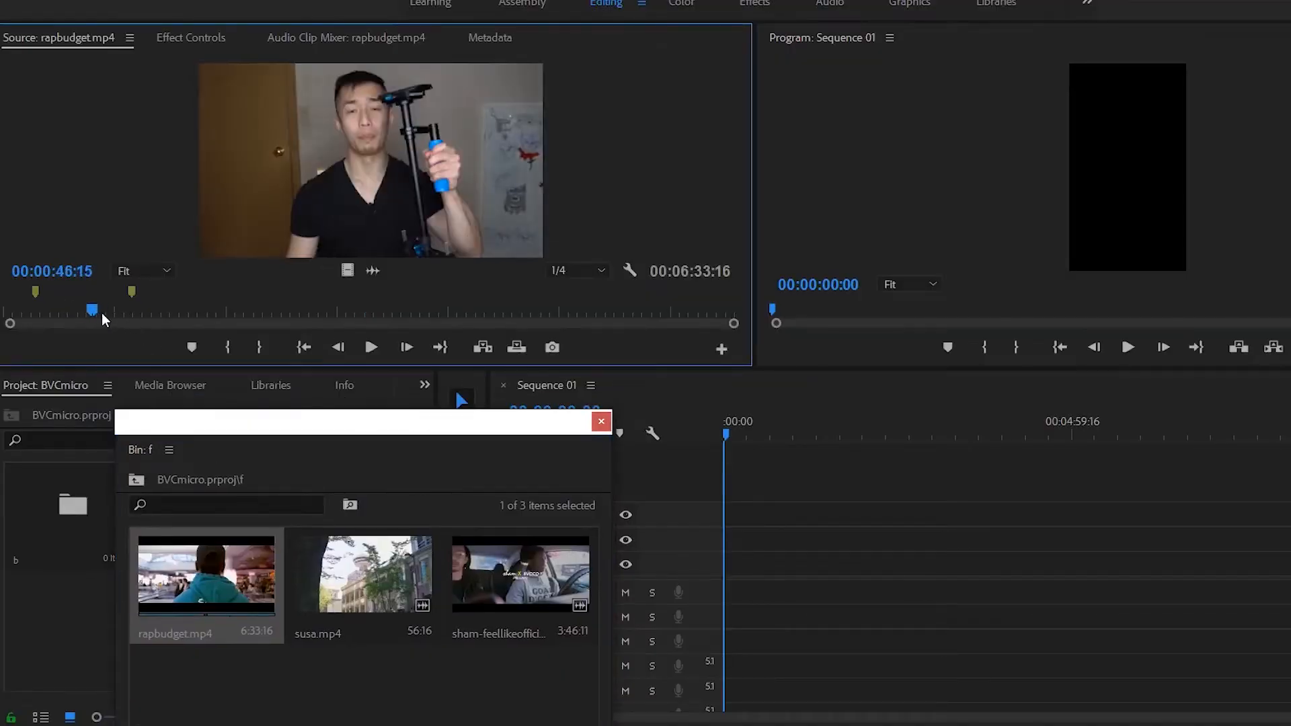
pyautogui.moveTo(93, 311); pyautogui.dragTo(157, 310)
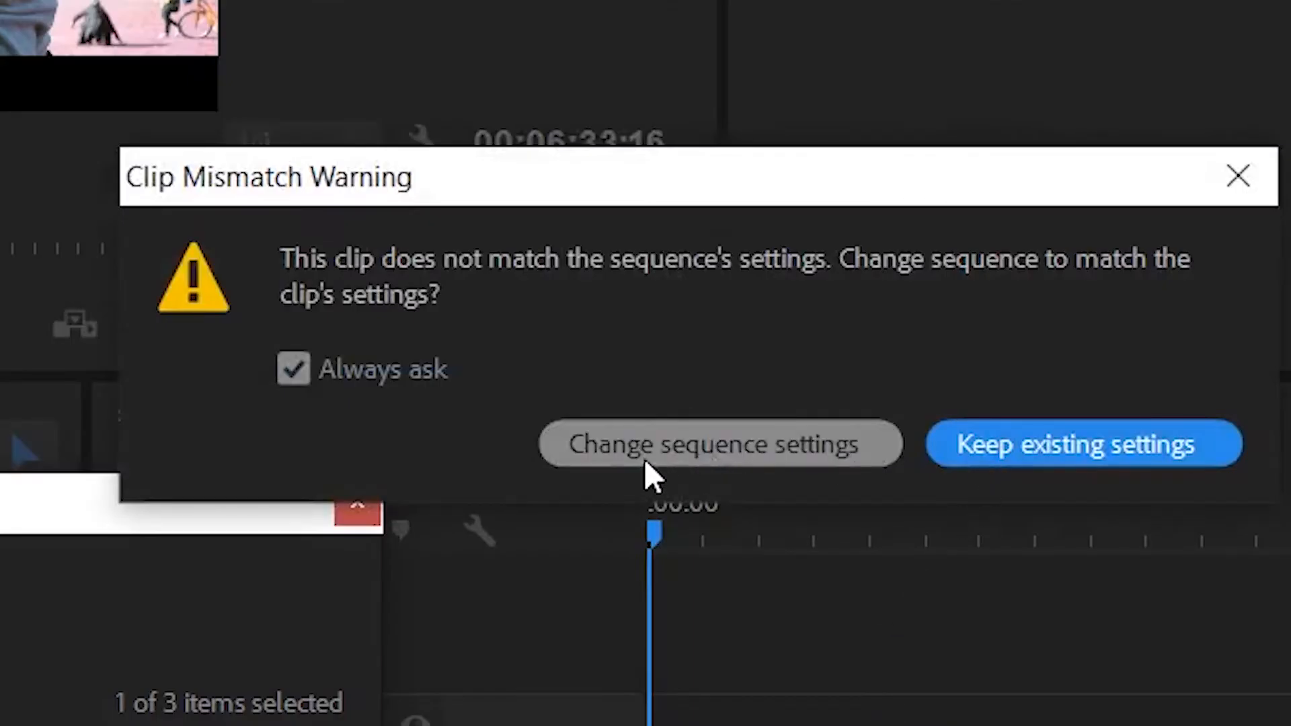
pyautogui.click(1082, 443)
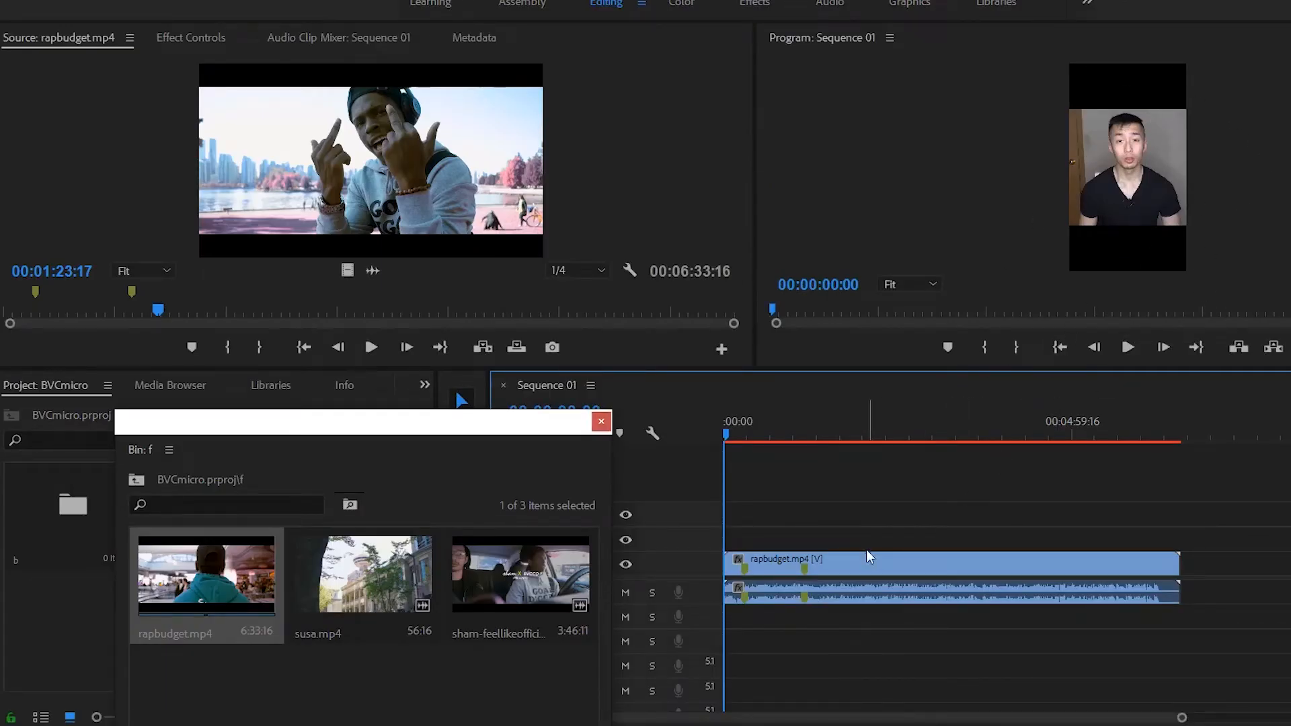
# Apply Set to Frame Size to rapbudget.mp4 so its landscape picture fits the frame.
pyautogui.click(873, 564)
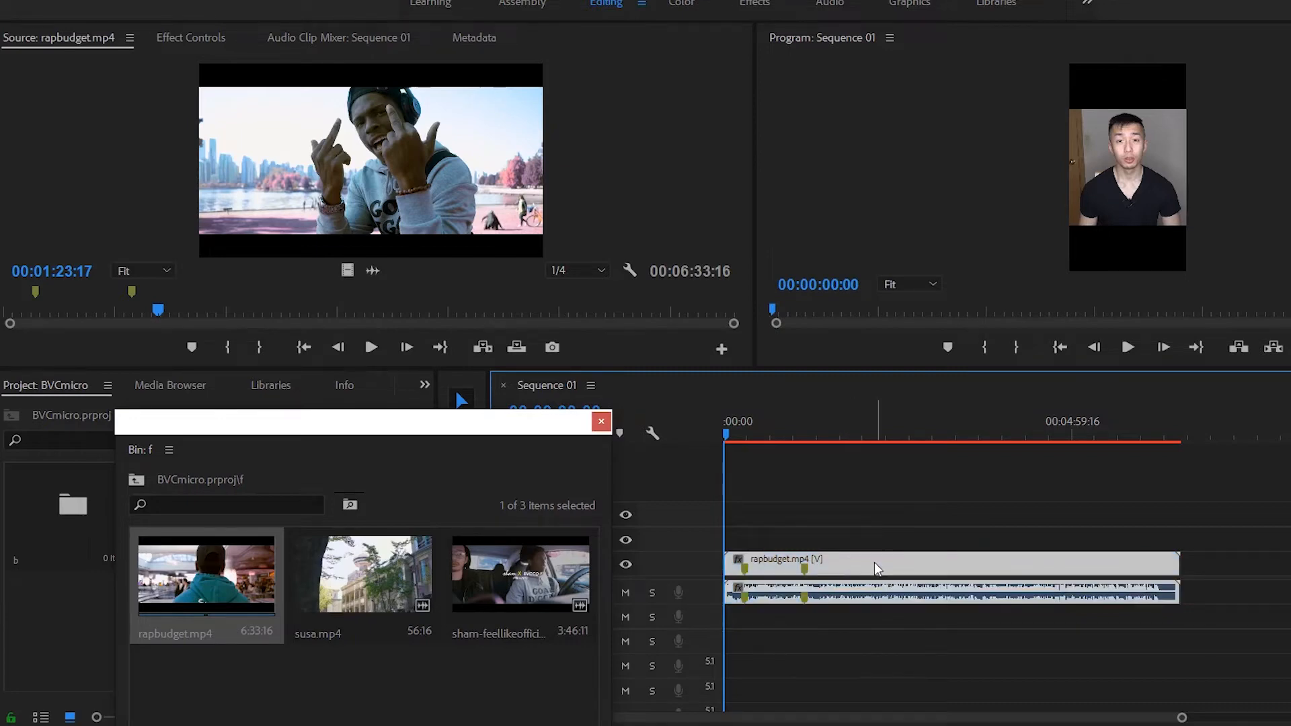
pyautogui.rightClick(877, 570)
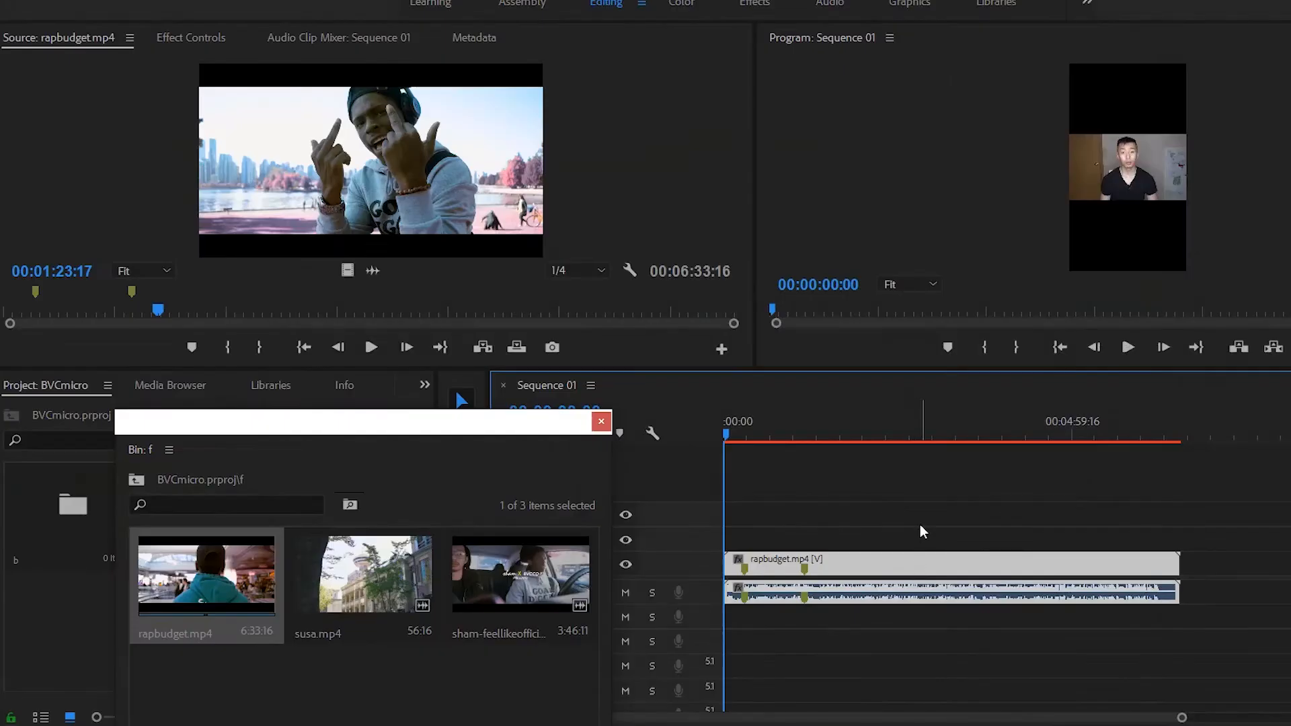
pyautogui.click(870, 434)
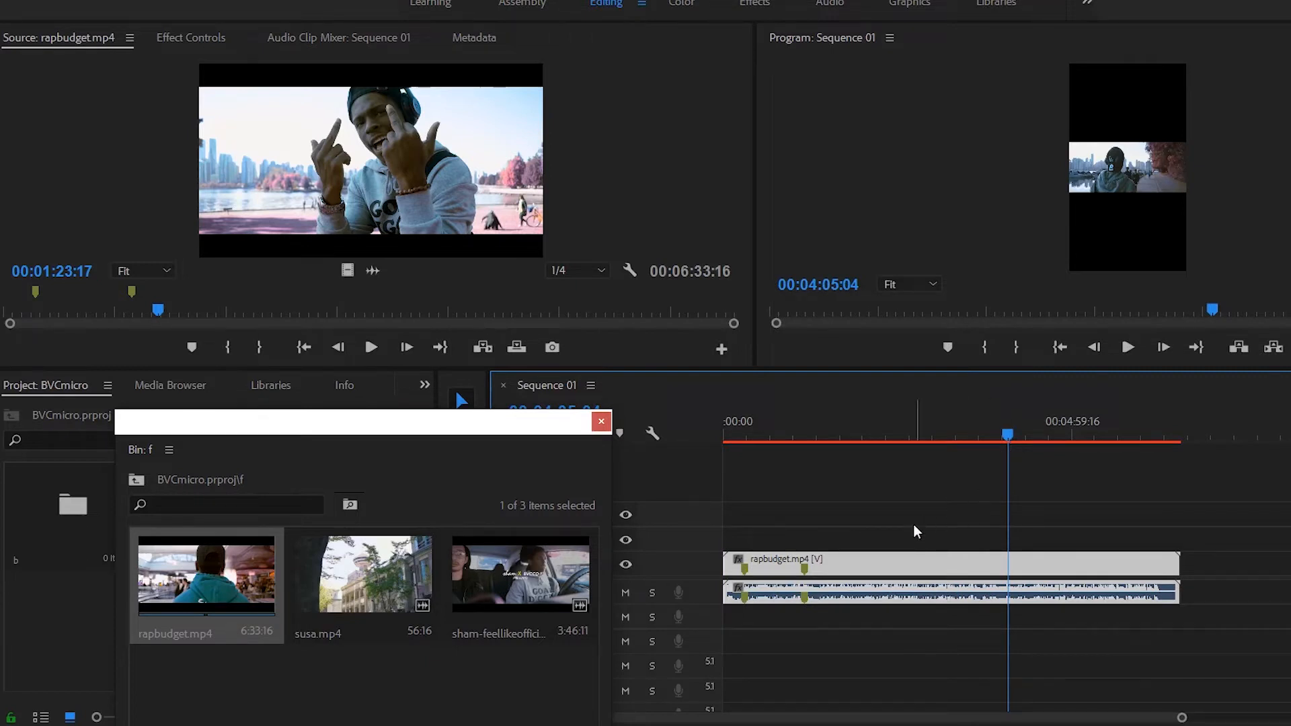
pyautogui.moveTo(1110, 85)
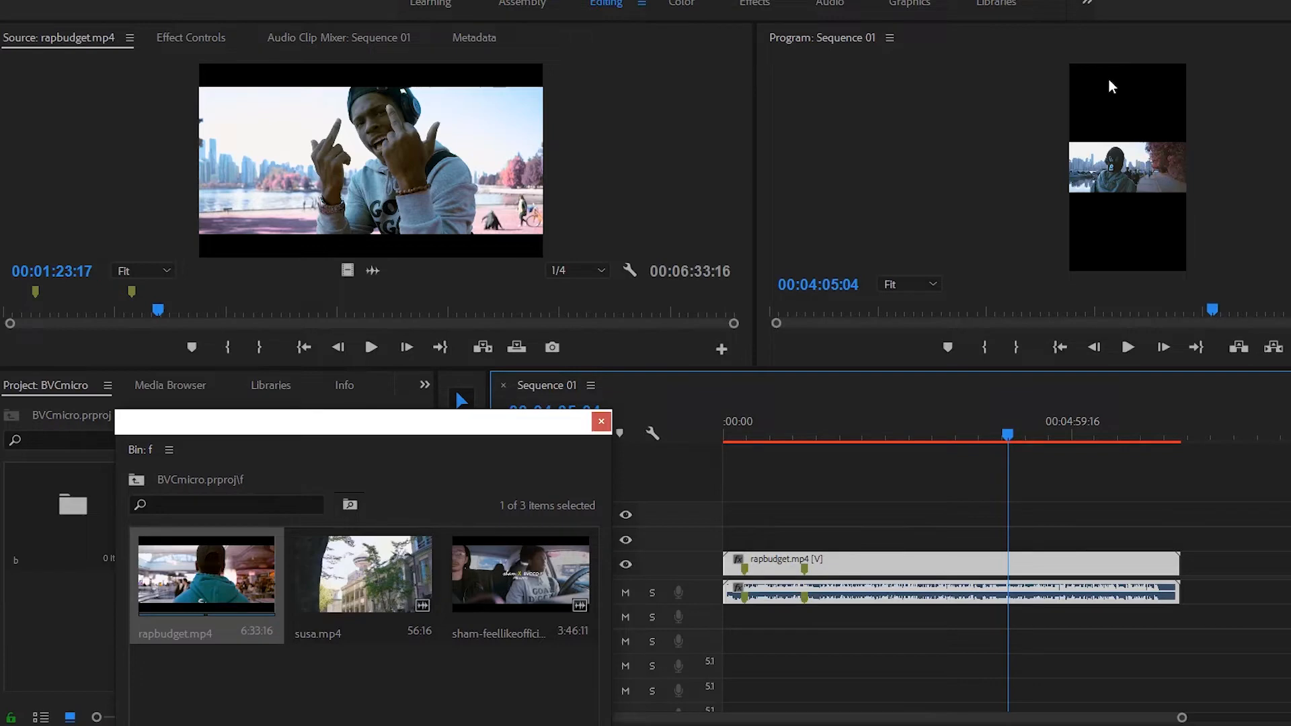
pyautogui.moveTo(1090, 514)
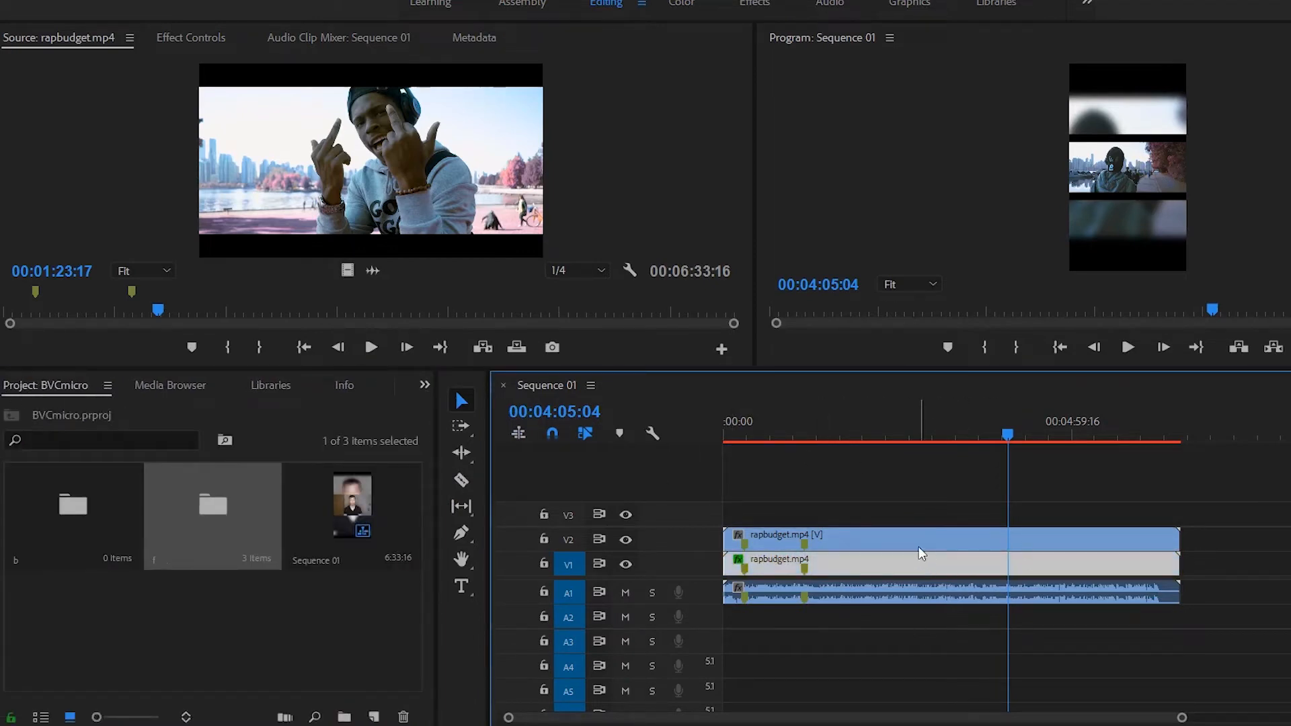
# Select the upper copy of rapbudget.mp4.
pyautogui.click(190, 37)
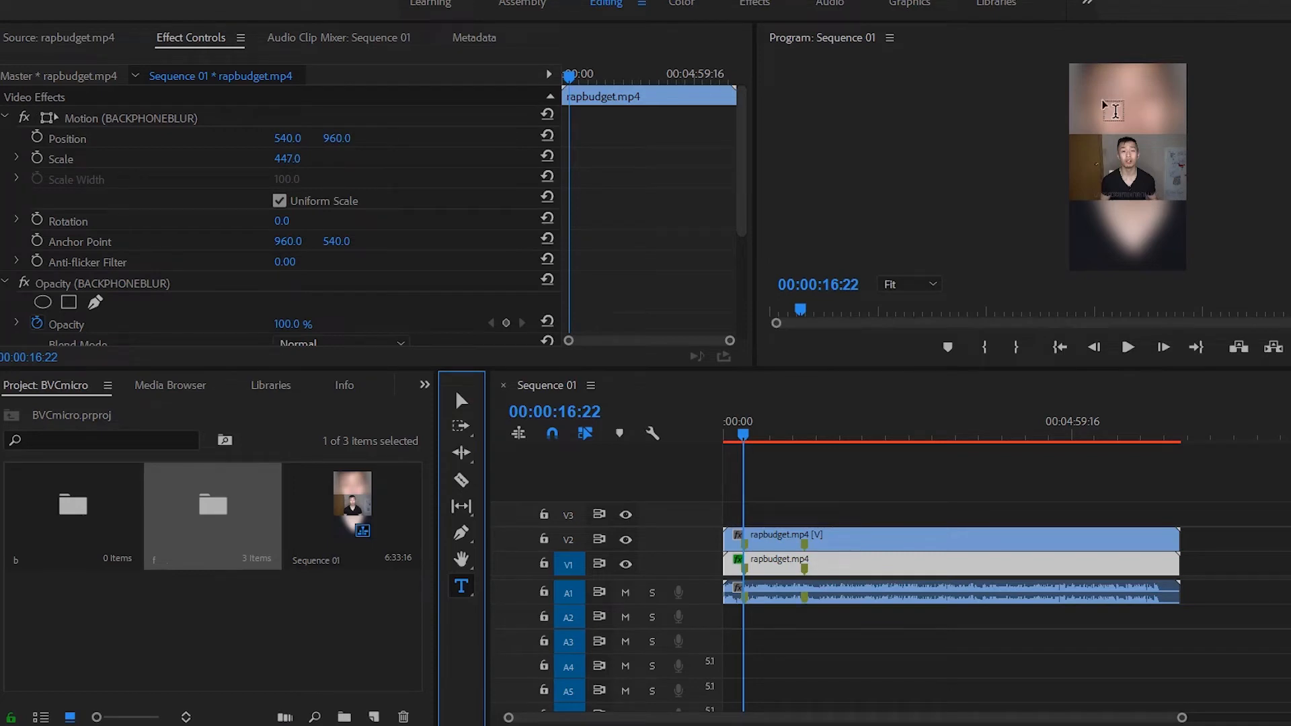
pyautogui.moveTo(1210, 124)
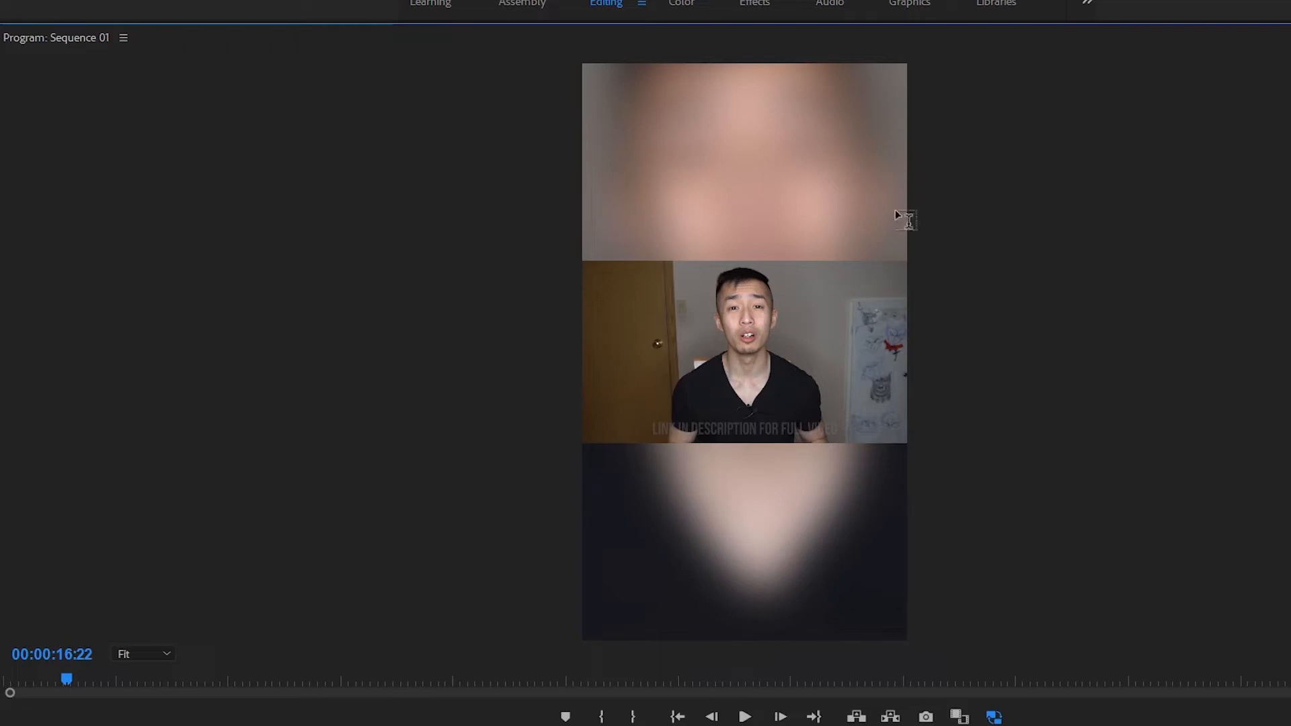
pyautogui.moveTo(803, 135)
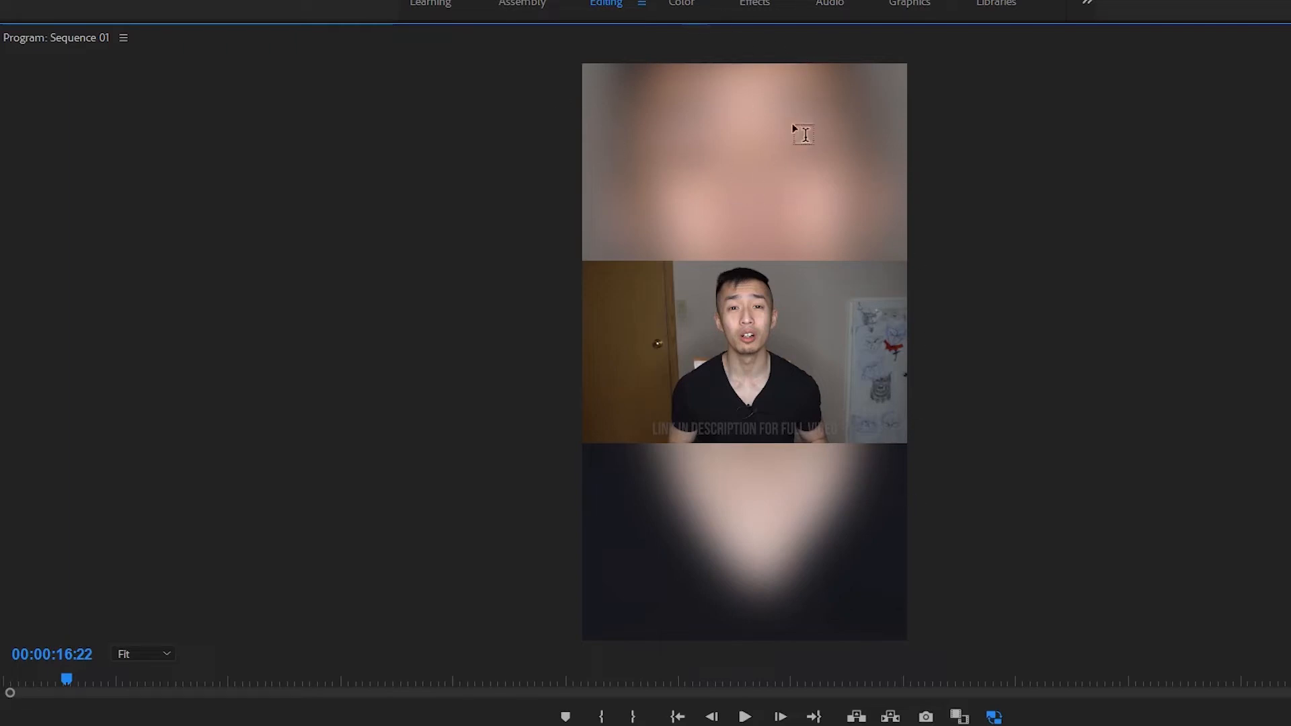
pyautogui.moveTo(847, 469)
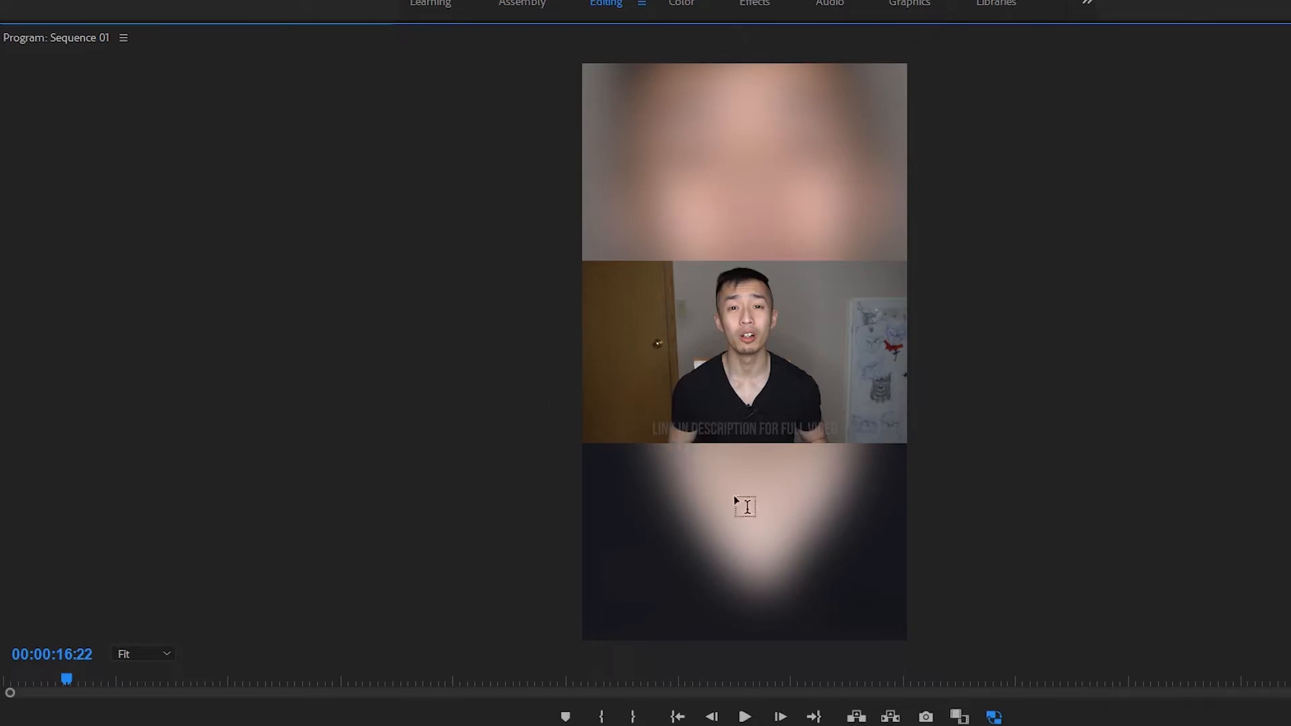
pyautogui.moveTo(551, 236)
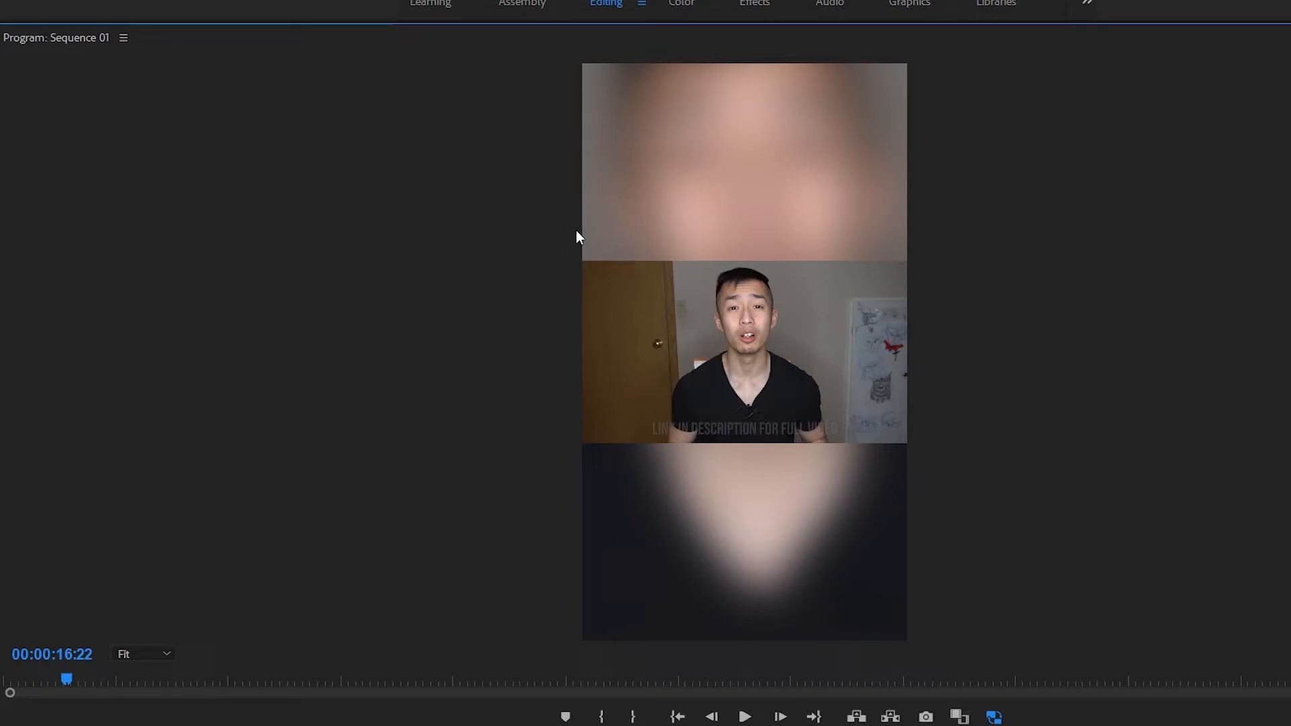
pyautogui.moveTo(612, 227)
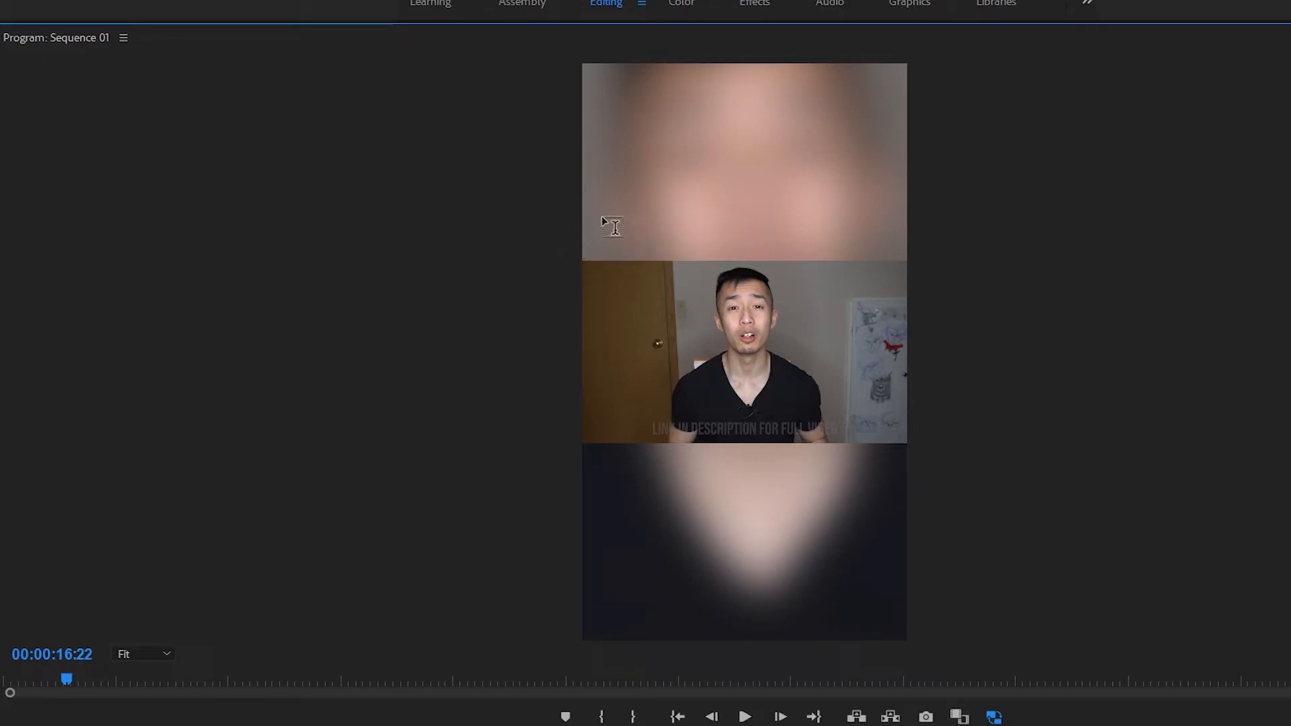
pyautogui.moveTo(594, 465)
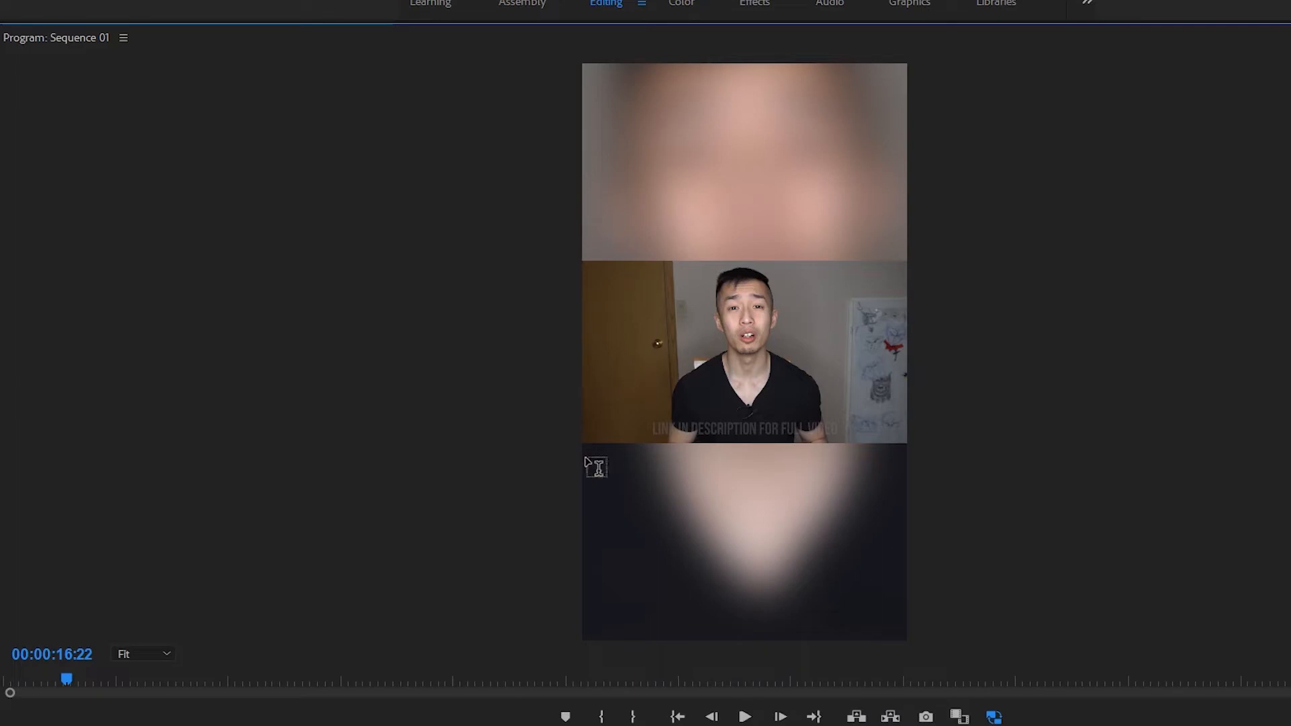
pyautogui.moveTo(690, 253)
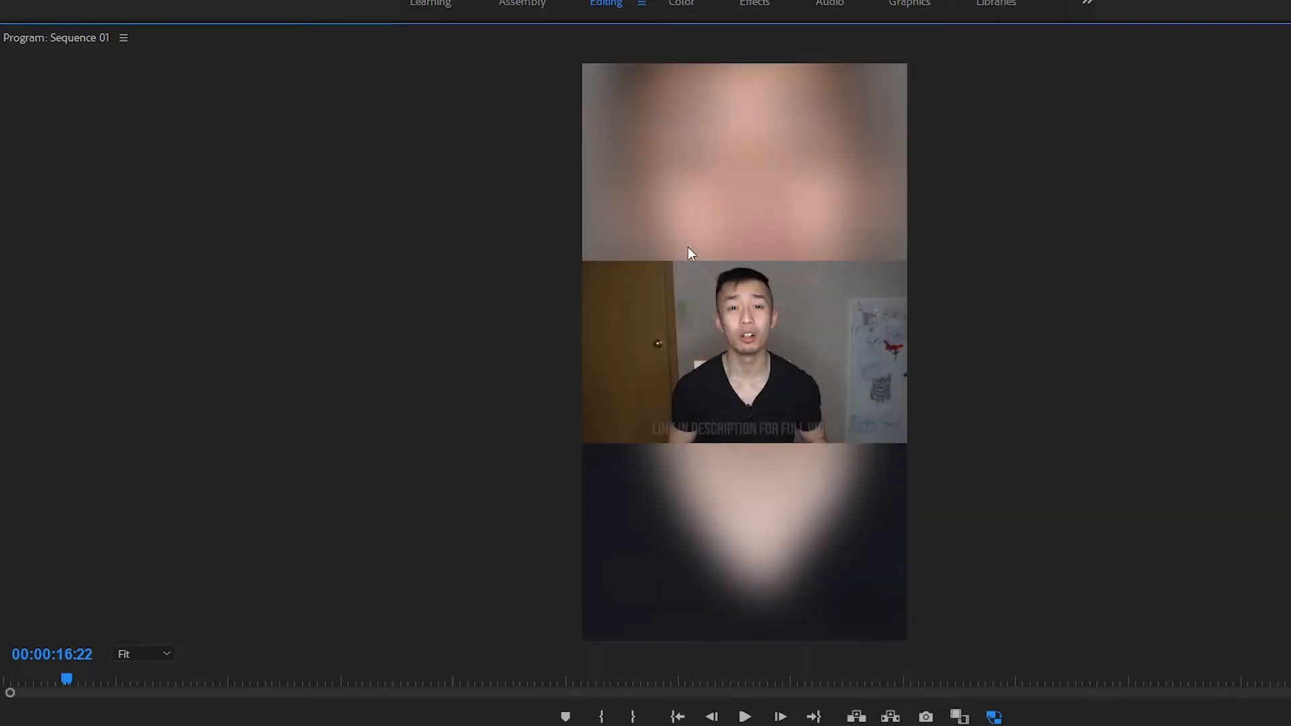
pyautogui.click(908, 4)
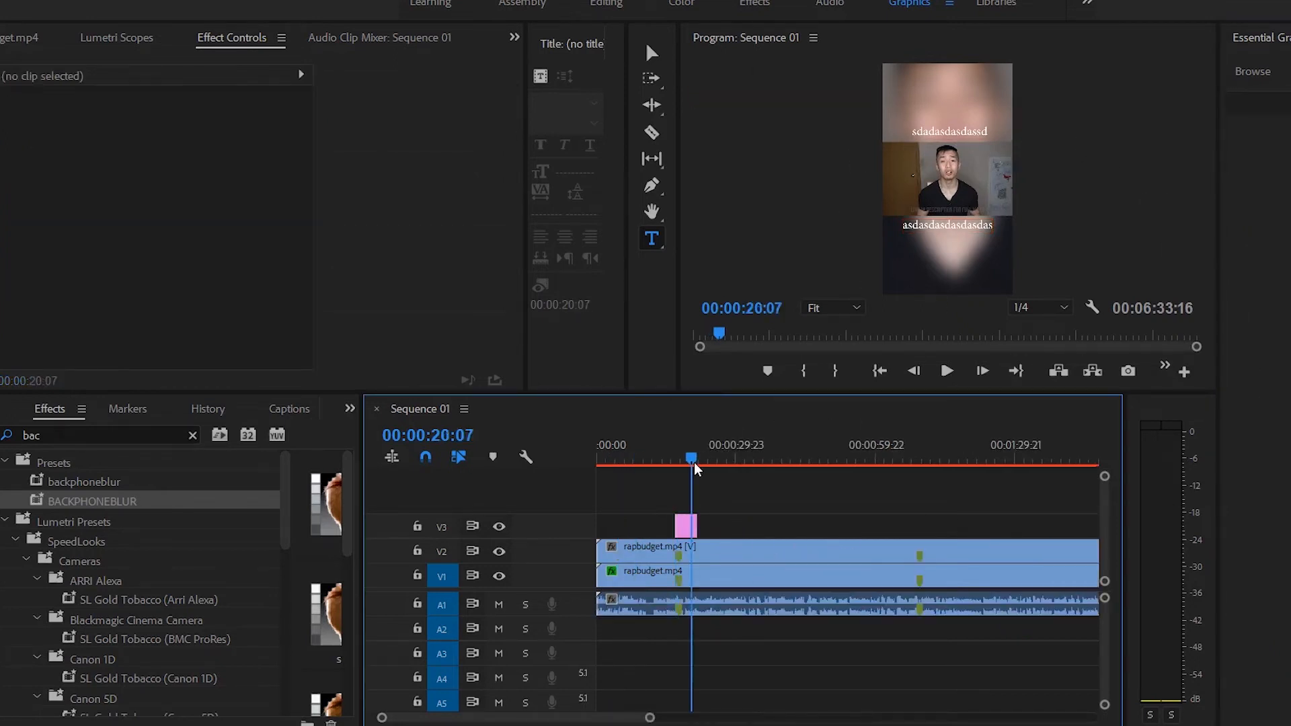
# Extend the V3 text graphic across the clip and save the project.
pyautogui.moveTo(692, 525); pyautogui.dragTo(785, 525)
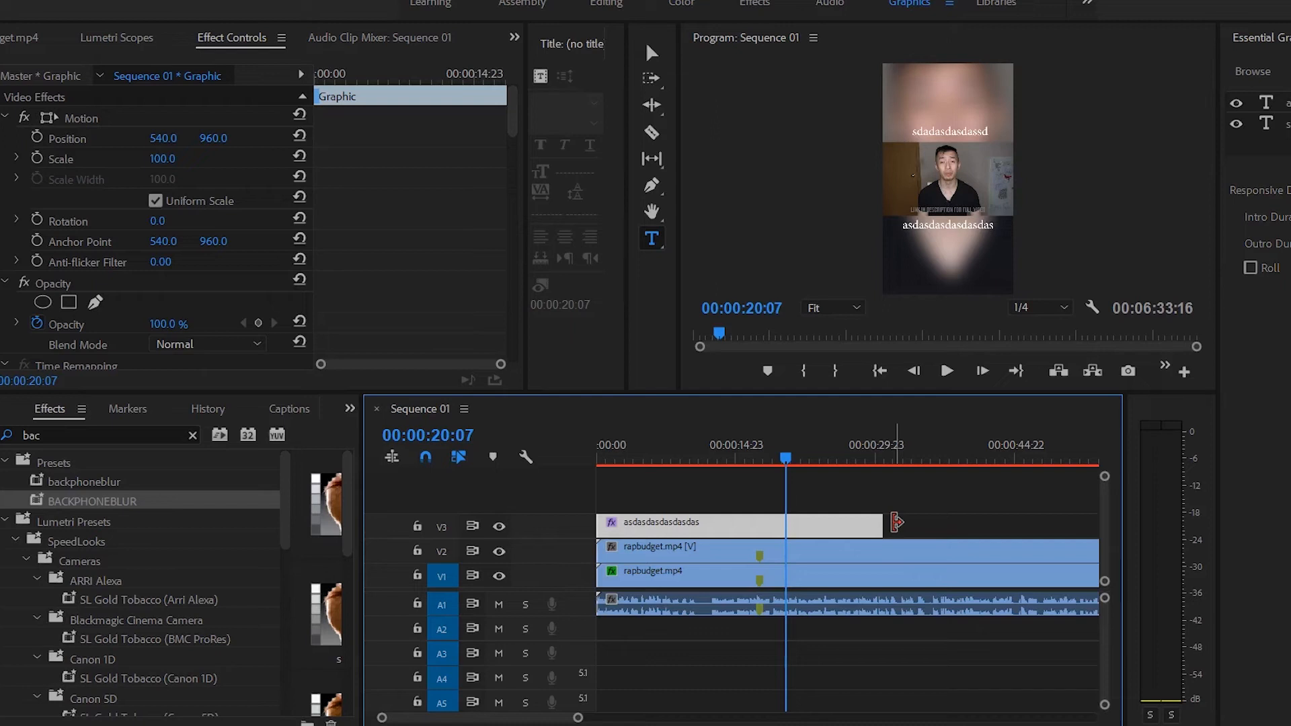
pyautogui.press('ctrl+s')
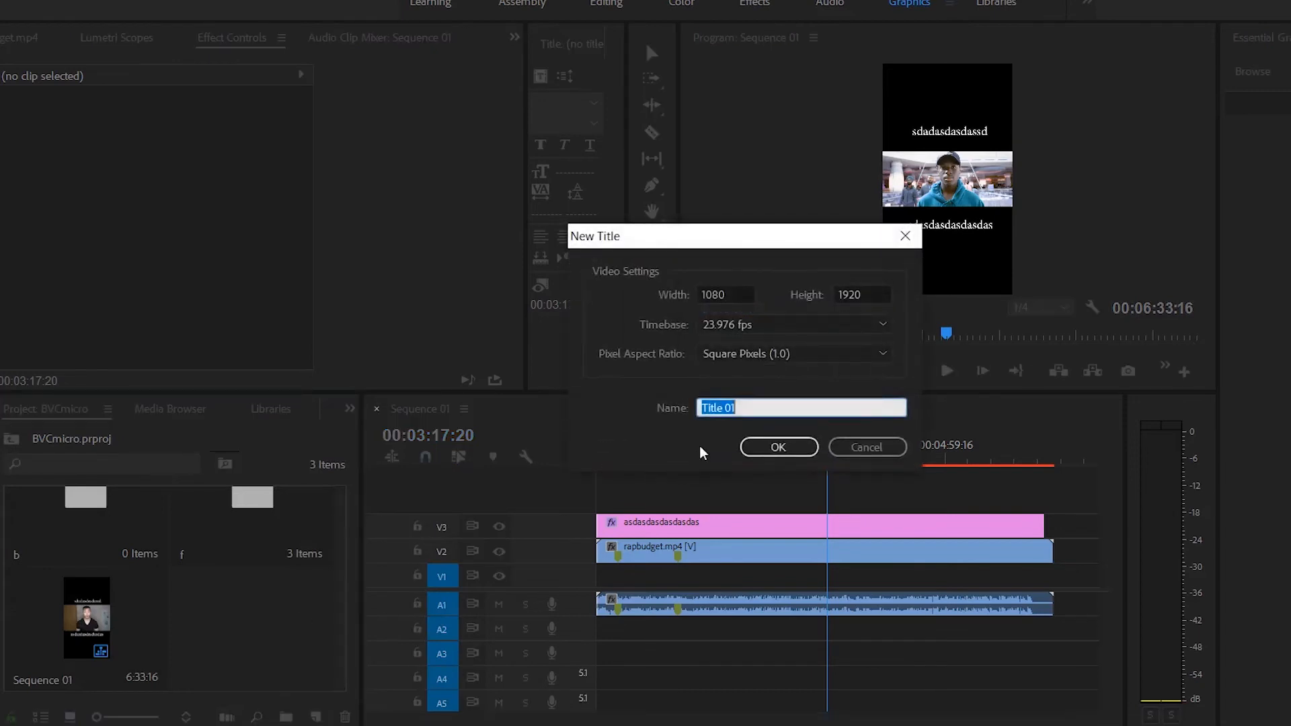
# Confirm the new vertical title and fill its background with a yellow radial gradient.
pyautogui.click(777, 447)
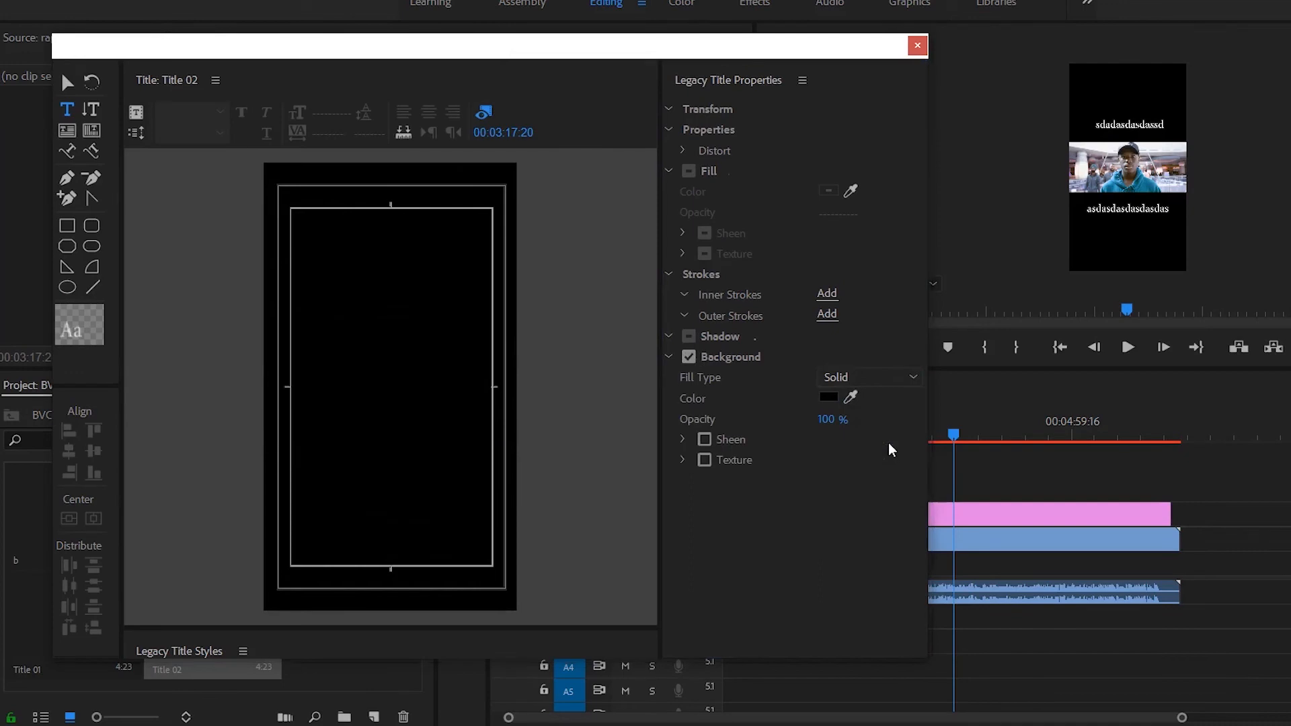
pyautogui.click(867, 377)
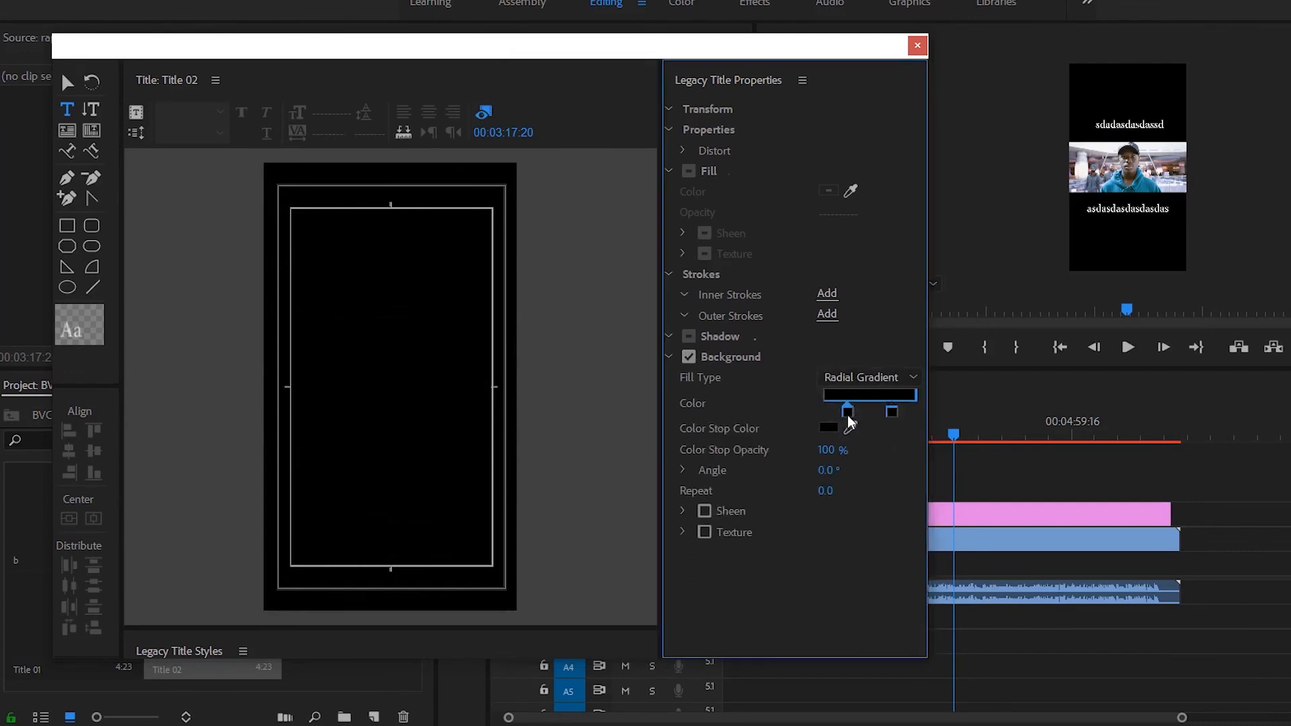
pyautogui.click(826, 425)
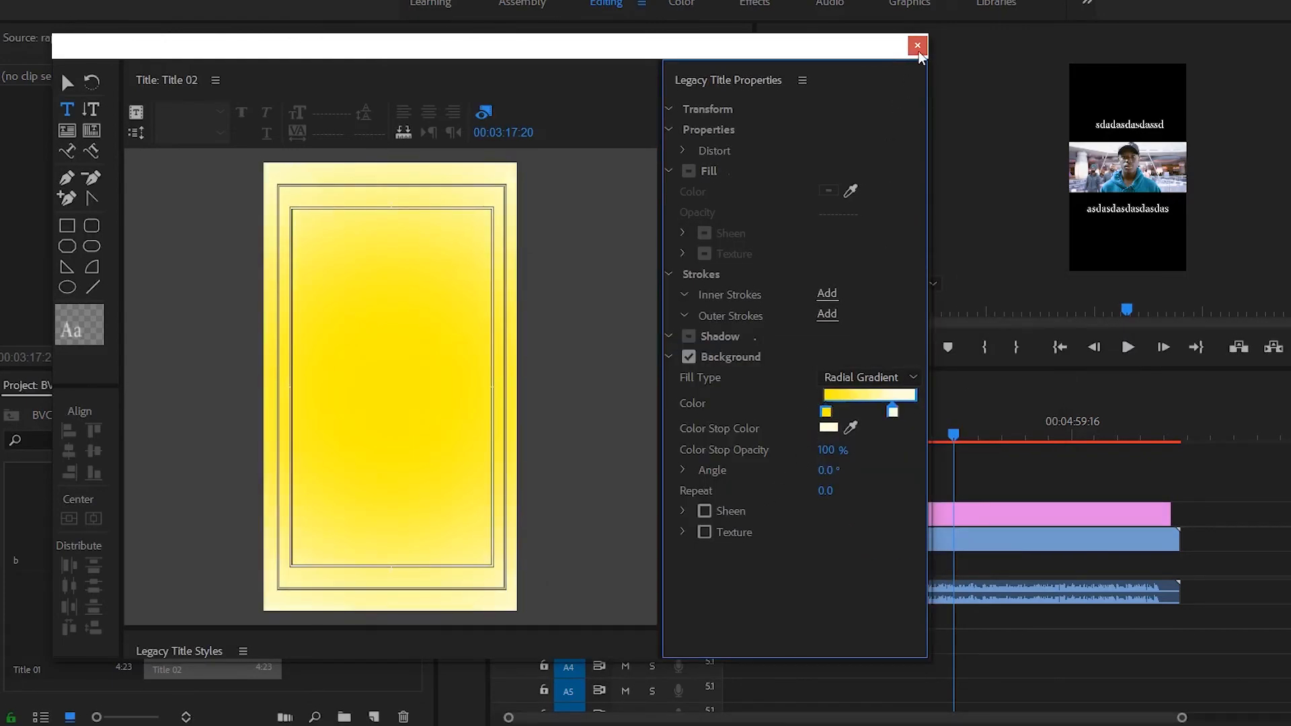
# Close the finished yellow gradient title.
pyautogui.click(917, 44)
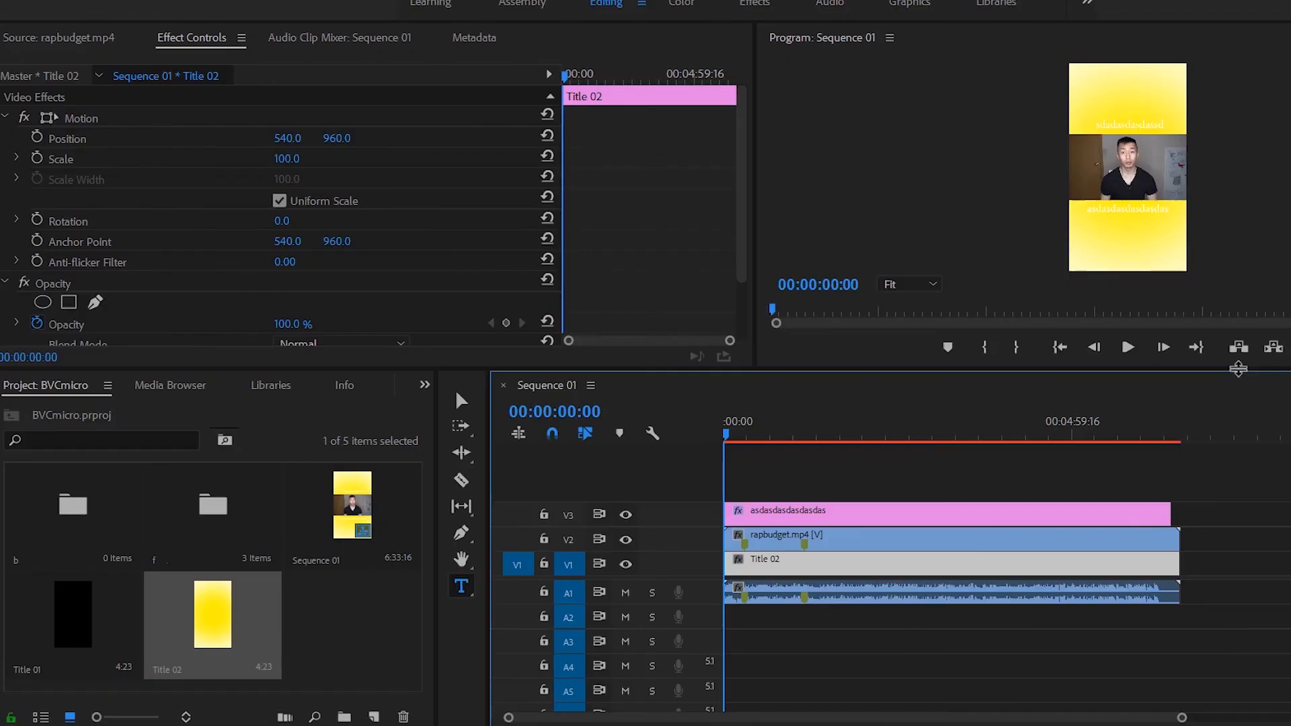
pyautogui.moveTo(1250, 395)
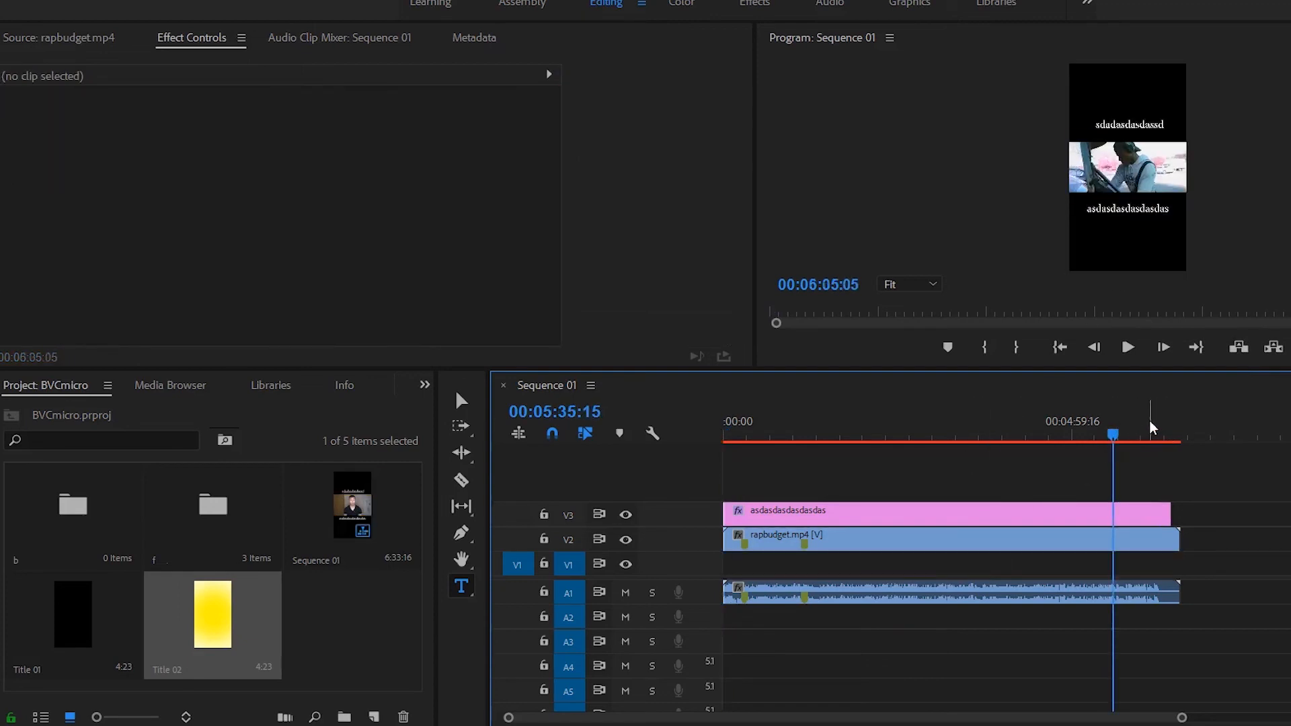
# Scrub Sequence 01 from an early point to near the end and back.
pyautogui.click(759, 444)
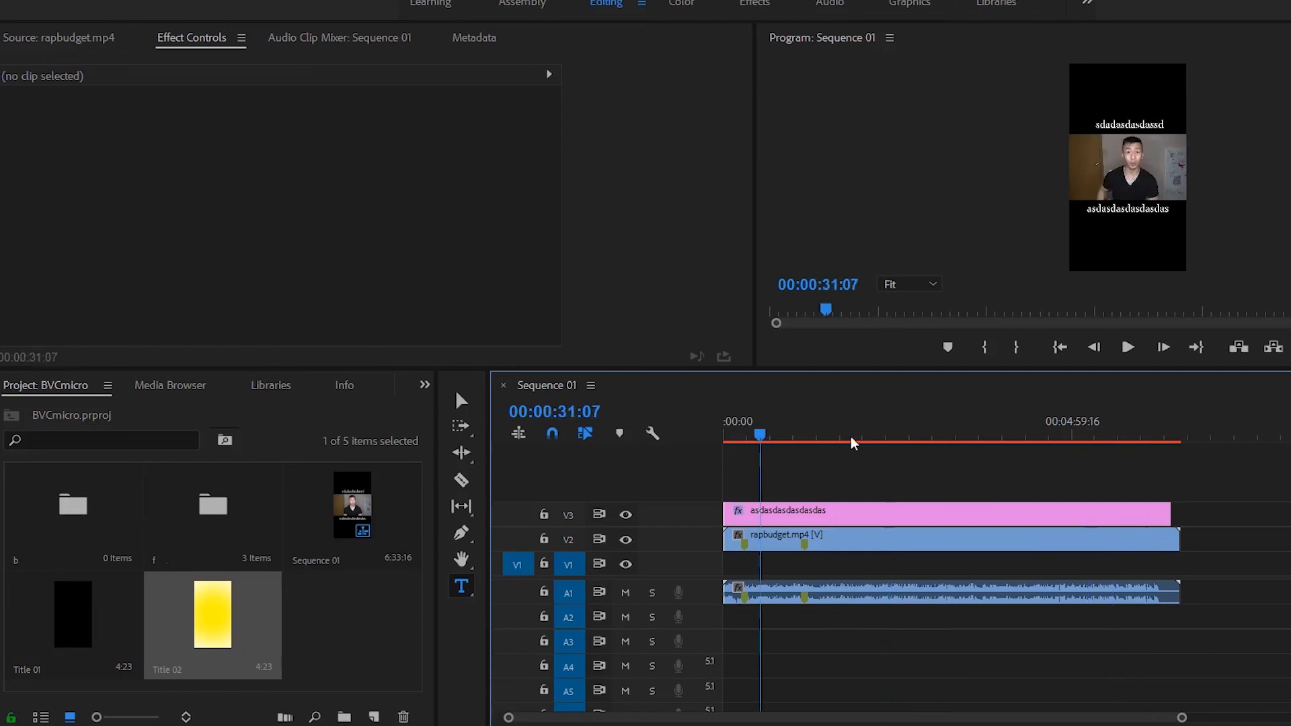
pyautogui.click(1115, 433)
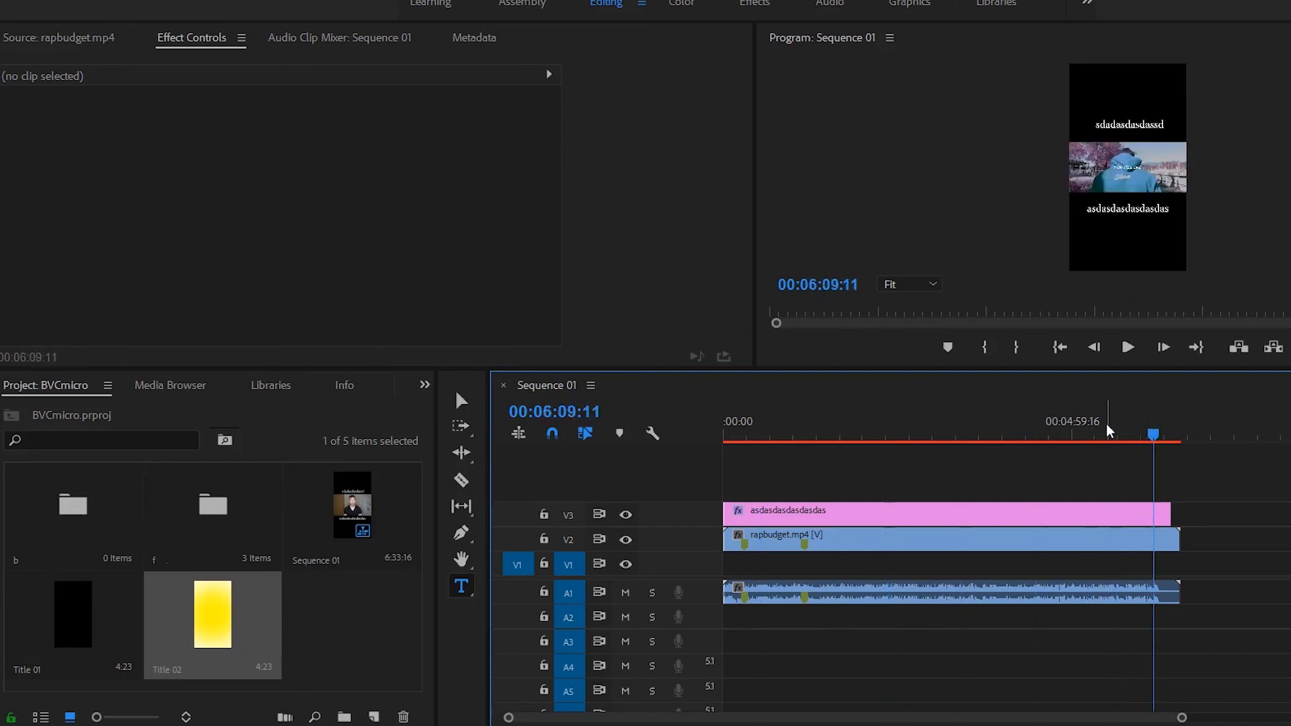
pyautogui.click(749, 435)
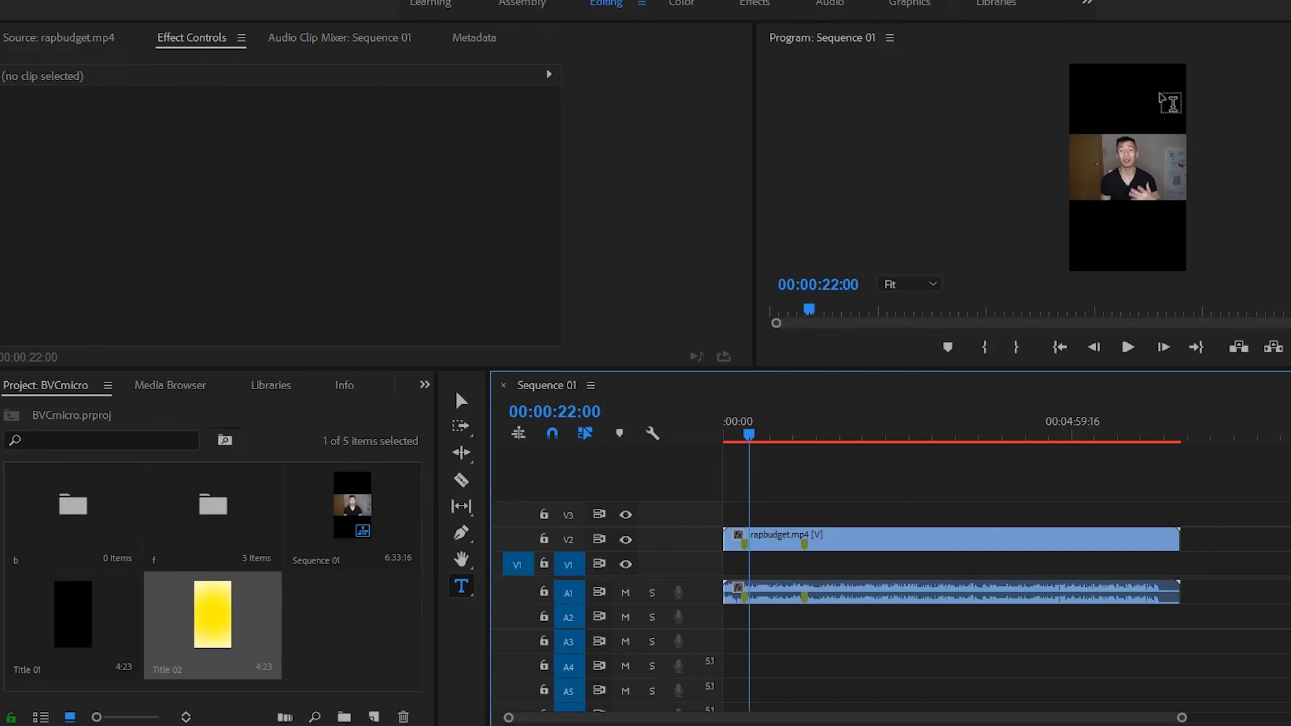
pyautogui.moveTo(1153, 228)
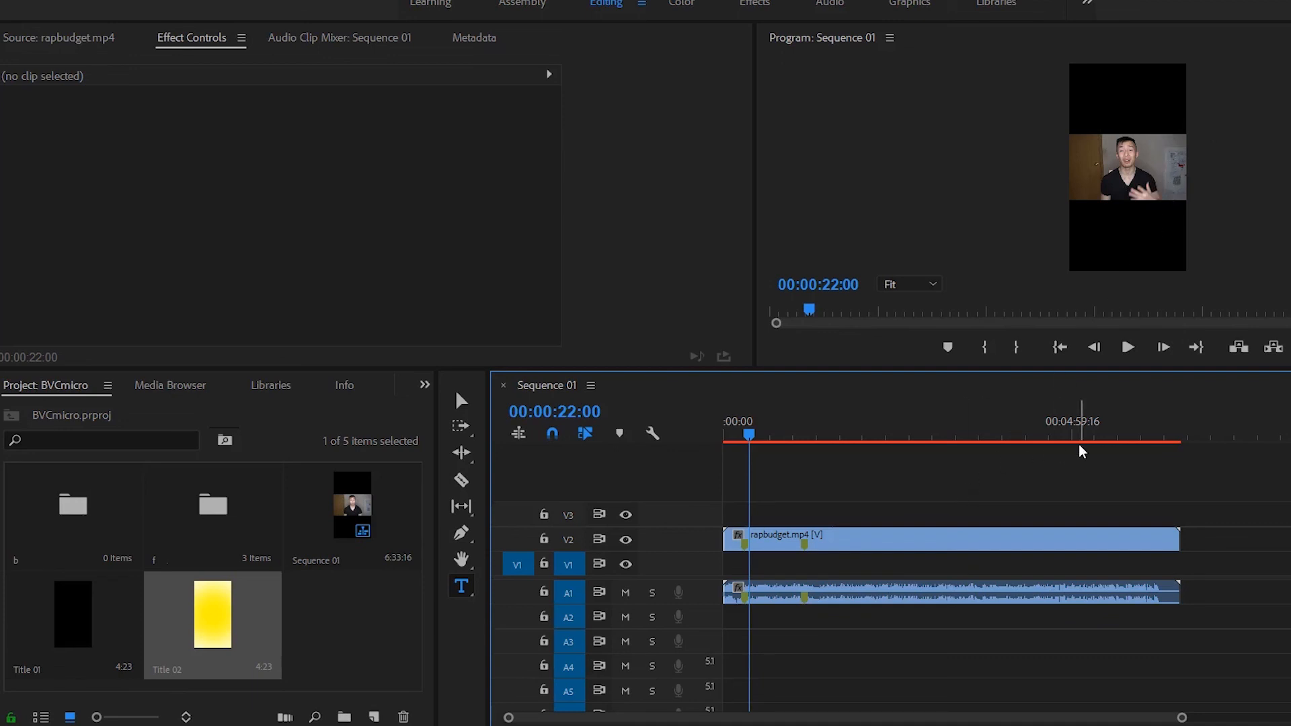
pyautogui.moveTo(1086, 447)
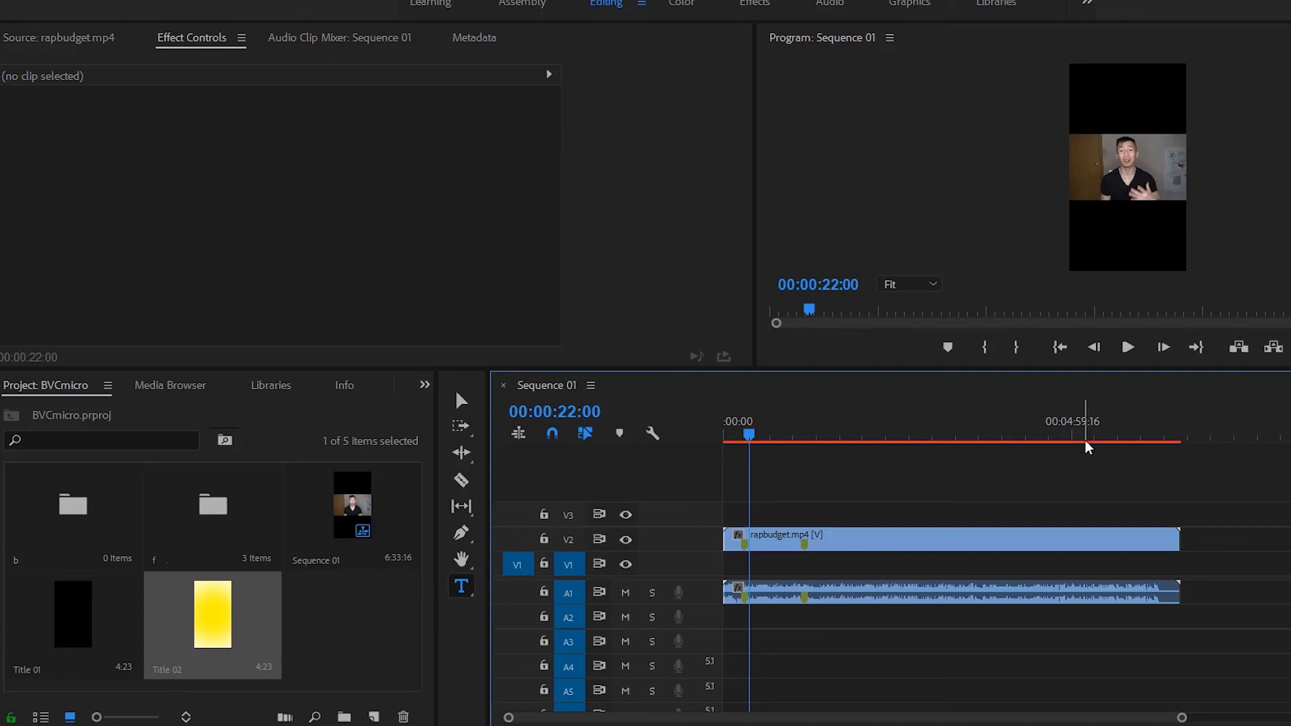